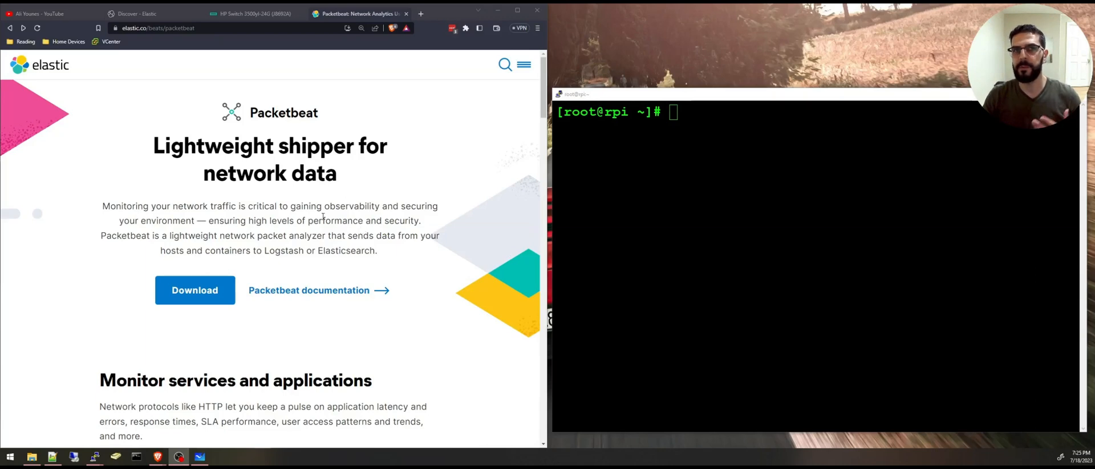
# - Scroll to 'Pick a protocol' and view the DNS then HTTP example dashboards
pyautogui.moveTo(219, 235); pyautogui.dragTo(323, 235)
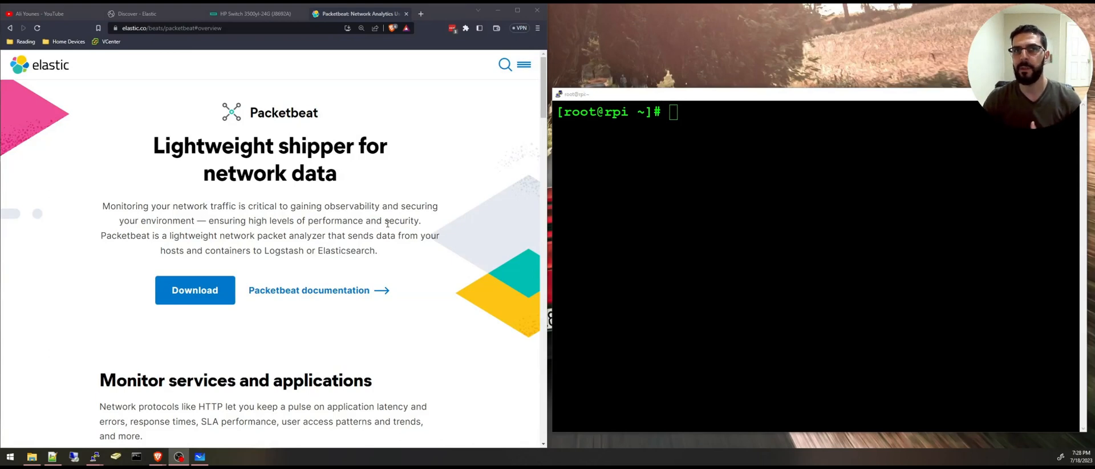
pyautogui.scroll(-3)
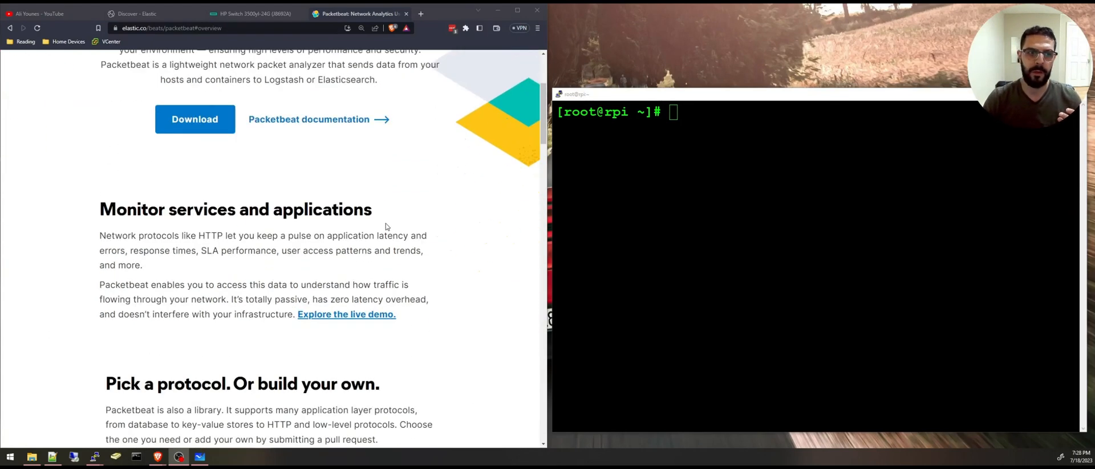
pyautogui.scroll(-3)
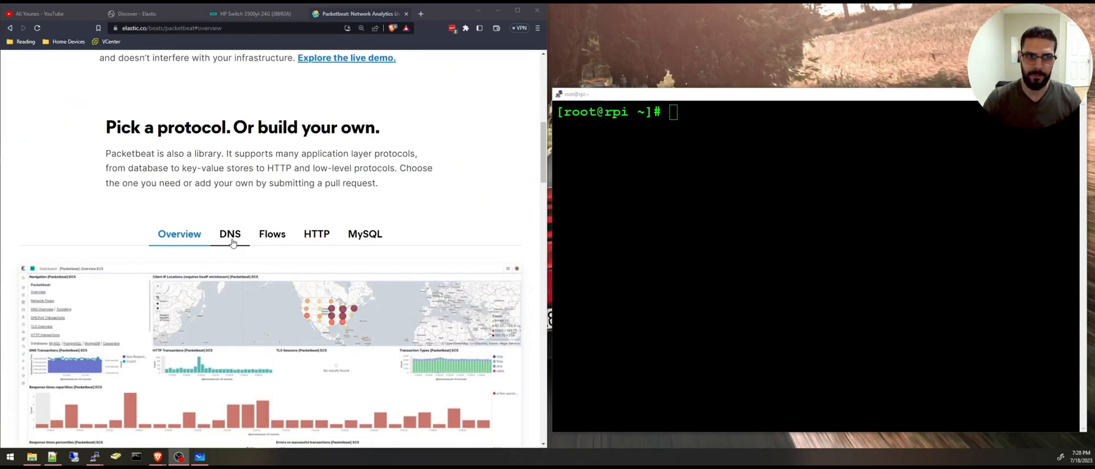
pyautogui.click(230, 234)
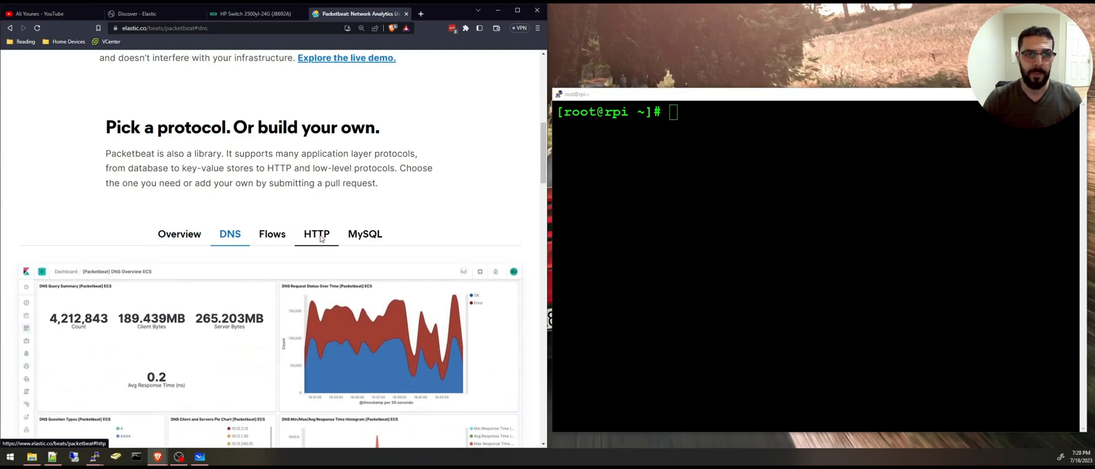
pyautogui.click(316, 234)
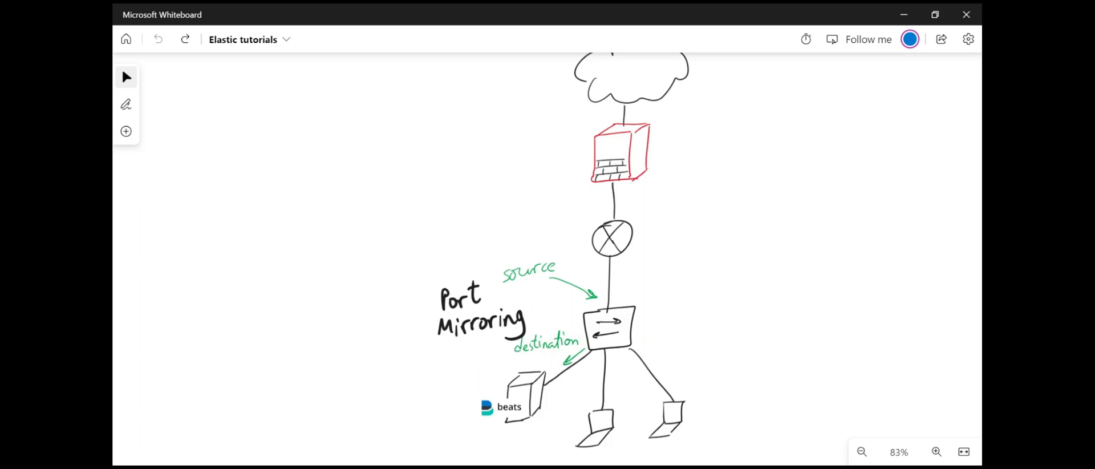
# - Write sample metrics 'DNS Response Times', 'HTTP Status Codes', 'Traffic Flows' on the whiteboard
pyautogui.write('DNS Response Times')
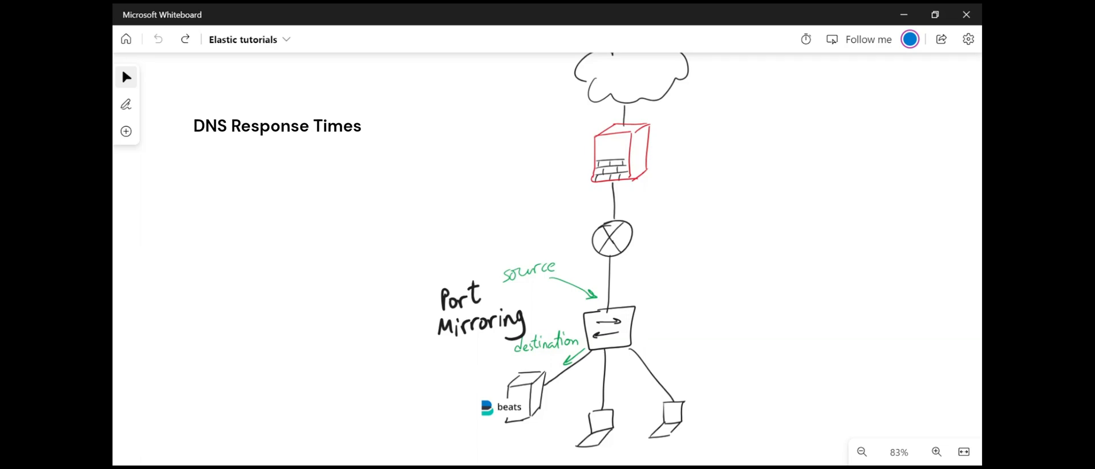
pyautogui.write('HTTP Status Codes')
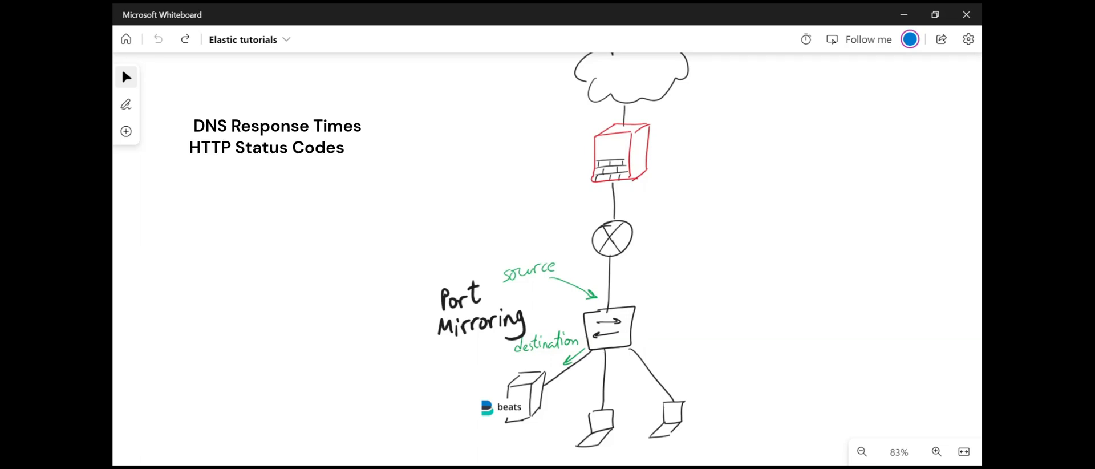
pyautogui.write('Traffic Flows')
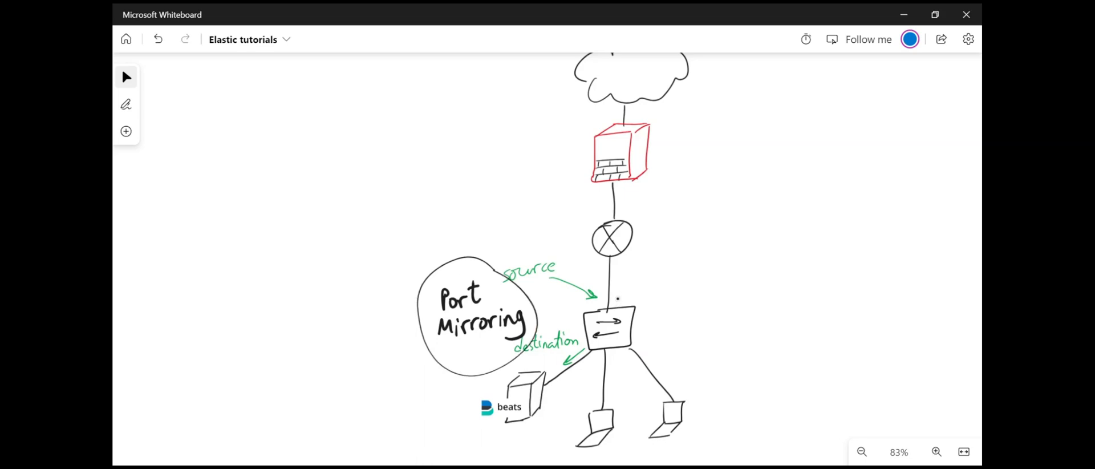
# - Draw a pen loop around the beats logo beside the mirroring destination box
pyautogui.moveTo(614, 293); pyautogui.dragTo(619, 303)
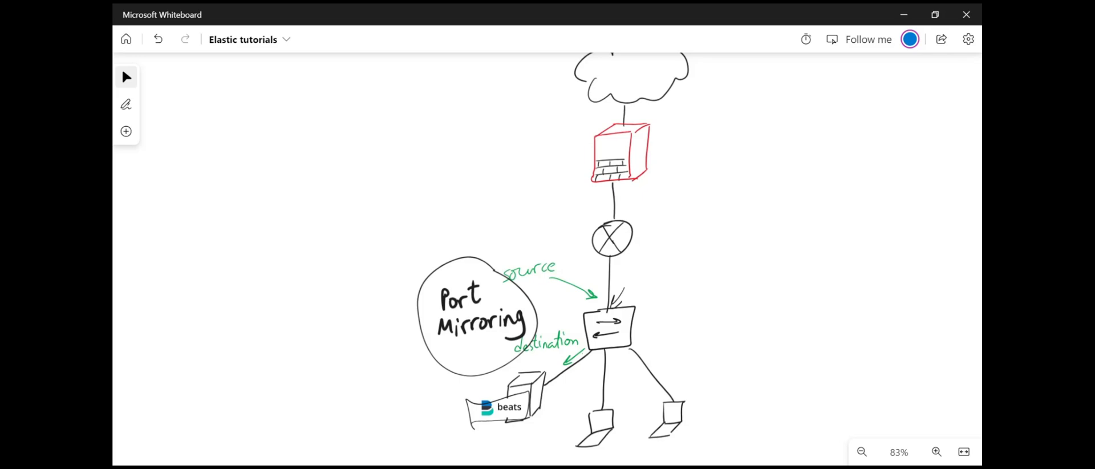
pyautogui.moveTo(830, 257)
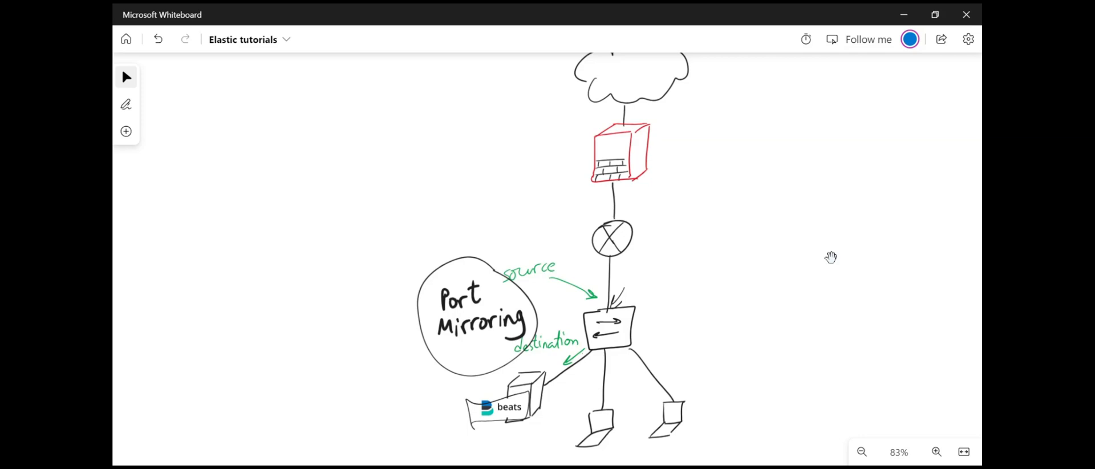
# - Pan to the single-server diagram and annotate its monitored interface with the pen
pyautogui.scroll(-3)
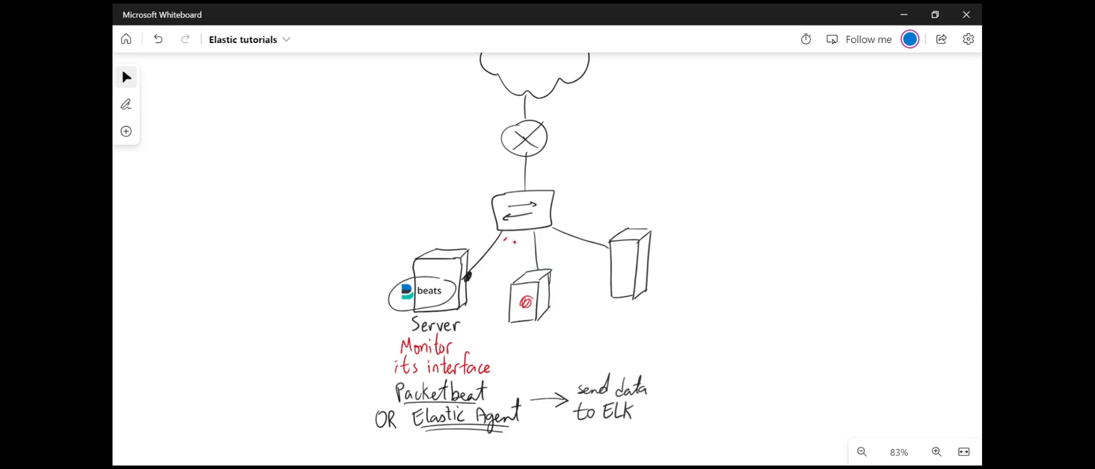
pyautogui.moveTo(499, 252); pyautogui.dragTo(534, 241)
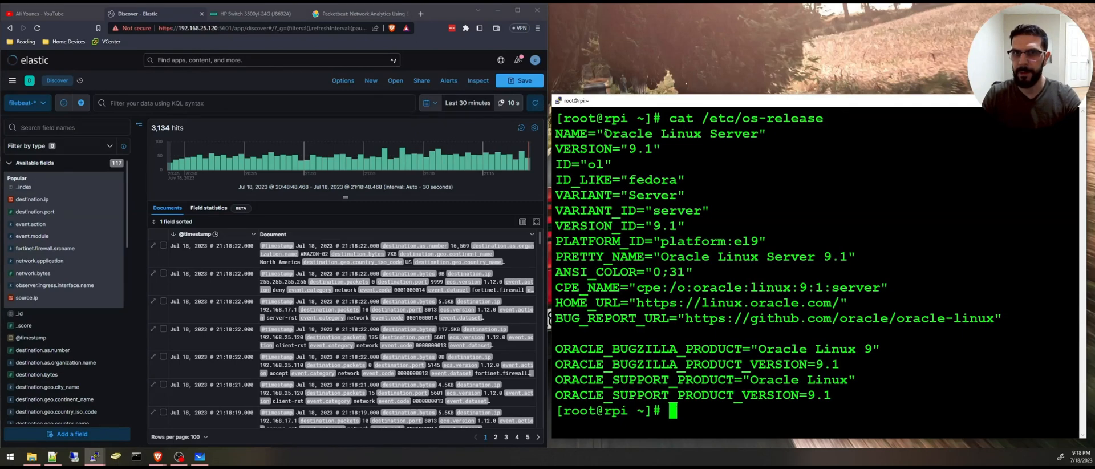
# - Run cat /etc/os-release to show the Pi runs Oracle Linux Server 9.1
pyautogui.doubleClick(636, 148)
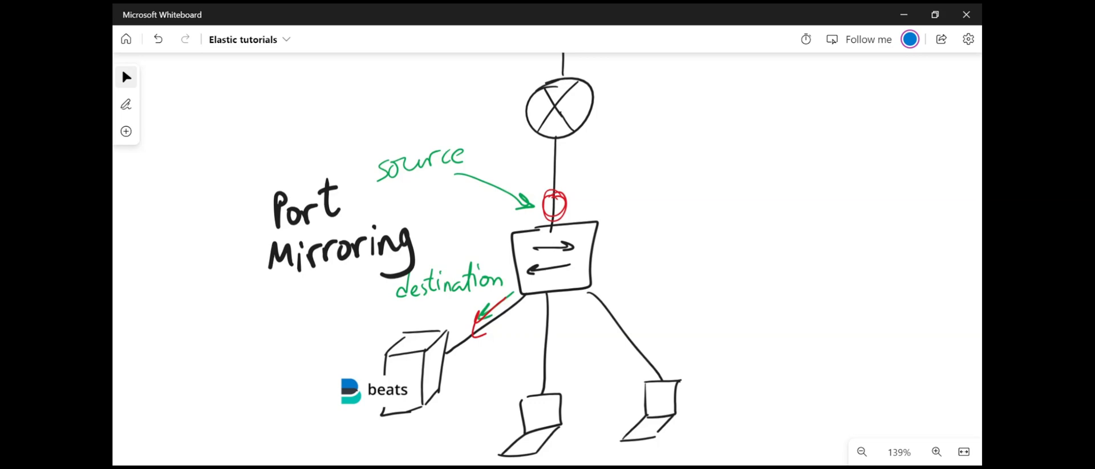
# - Write 'Pi' in red pen beside the beats box under the switch
pyautogui.moveTo(418, 415); pyautogui.dragTo(447, 430)
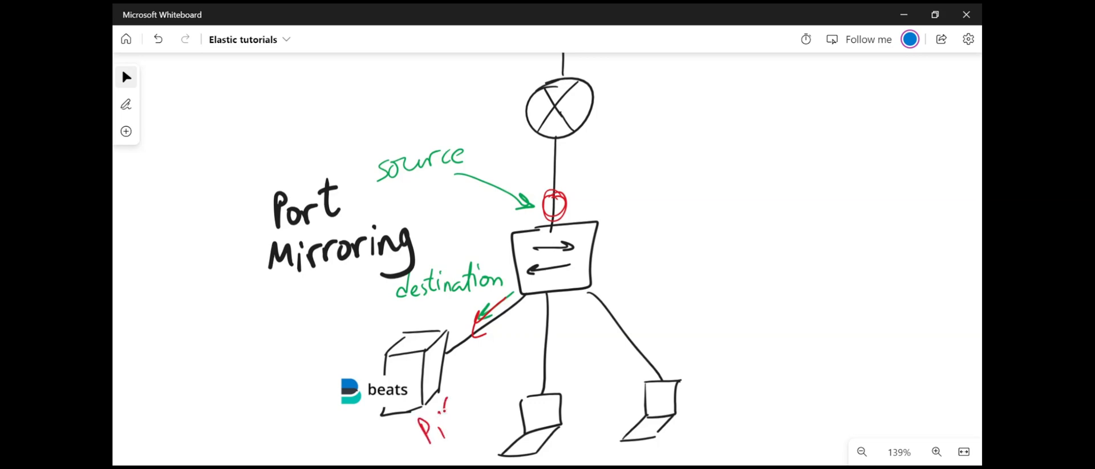
pyautogui.moveTo(437, 420); pyautogui.dragTo(460, 411)
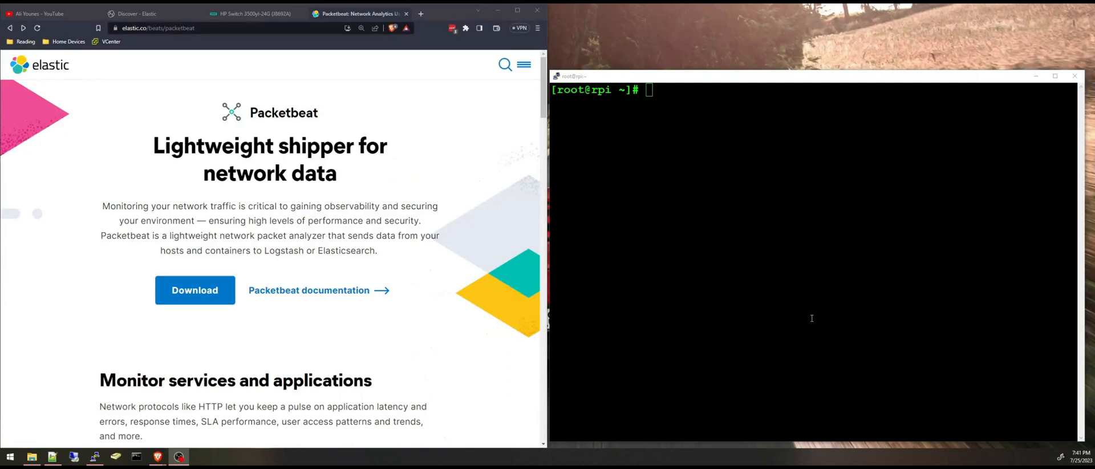
pyautogui.moveTo(213, 134)
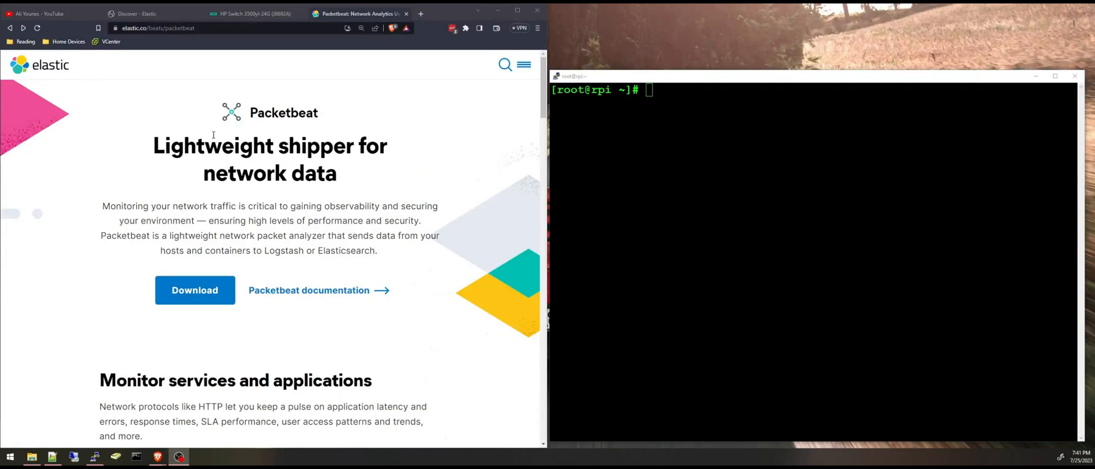
# - Open the Packetbeat quick start guide and scroll to its 'Before you begin' requirements
pyautogui.click(157, 29)
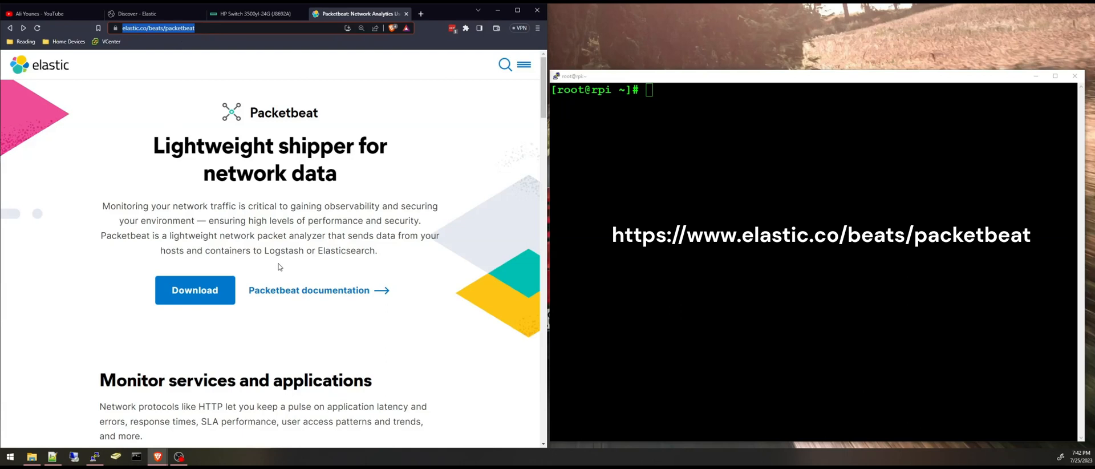
pyautogui.click(309, 290)
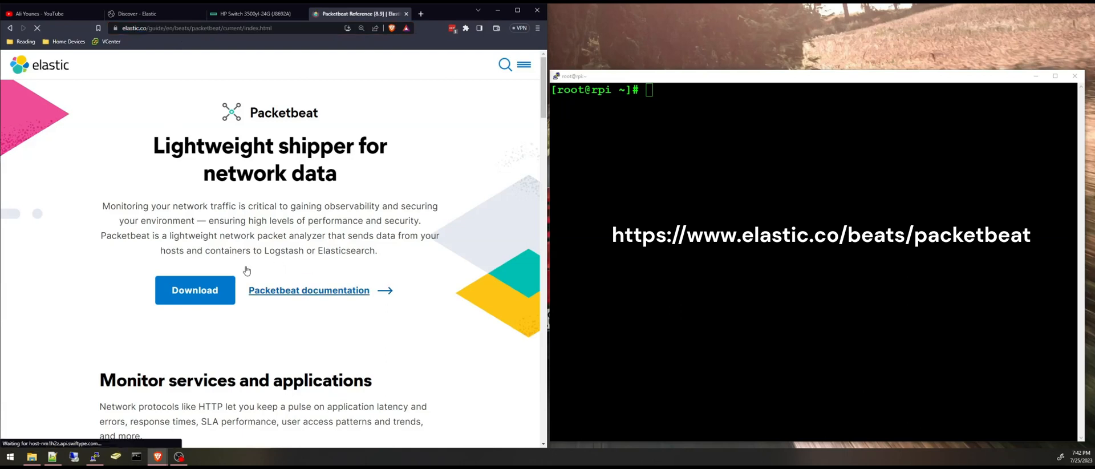
pyautogui.click(308, 290)
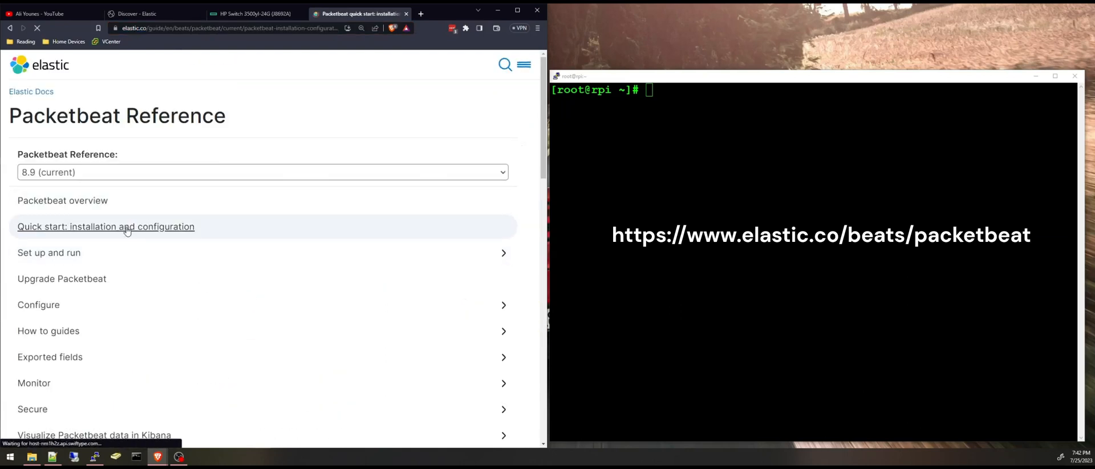
pyautogui.click(105, 226)
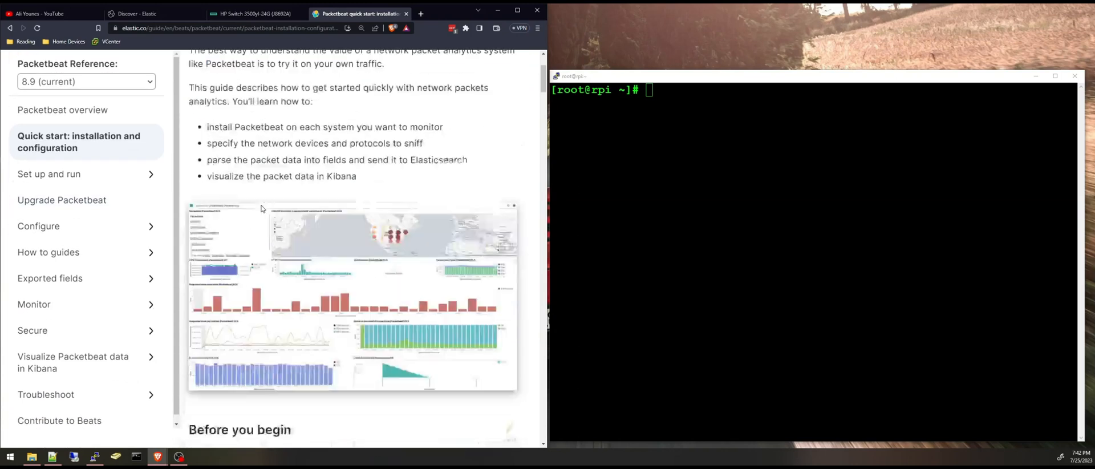
pyautogui.scroll(-3)
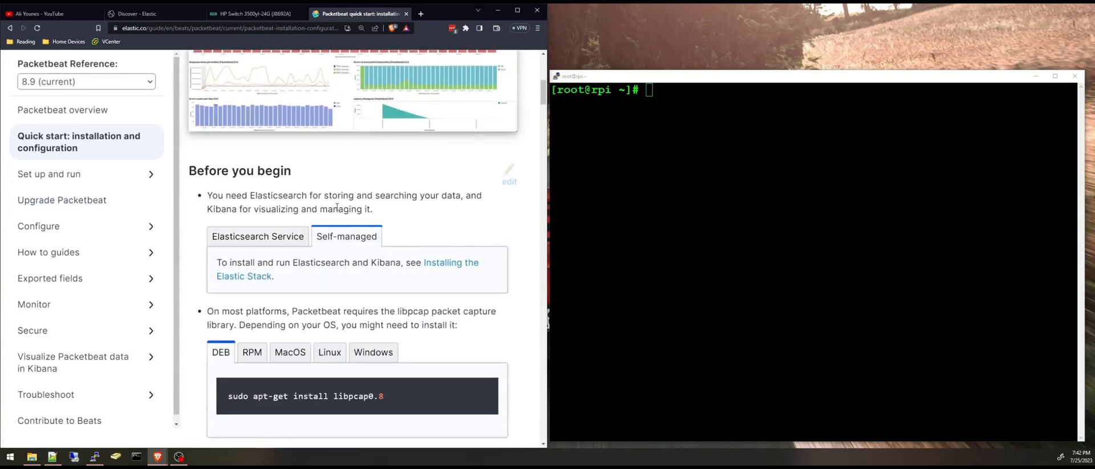
pyautogui.scroll(-3)
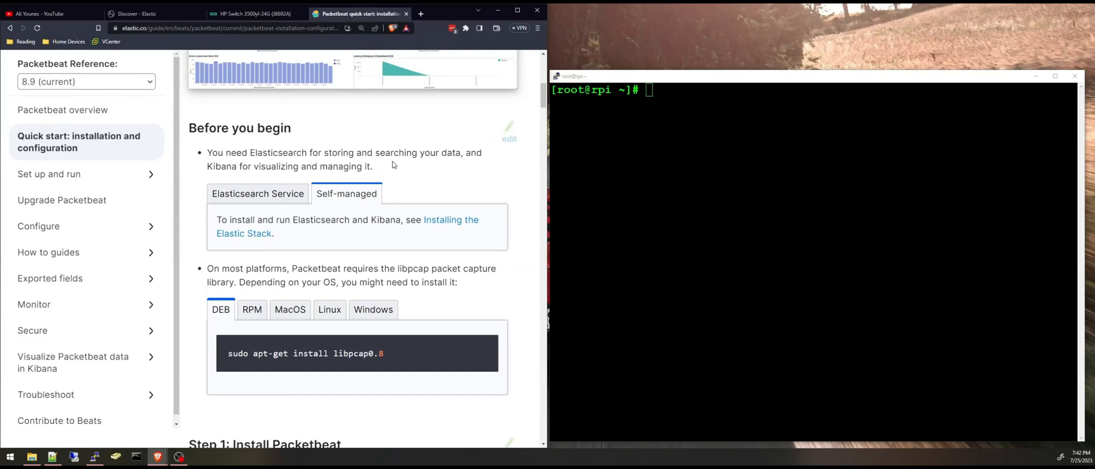
pyautogui.moveTo(382, 165)
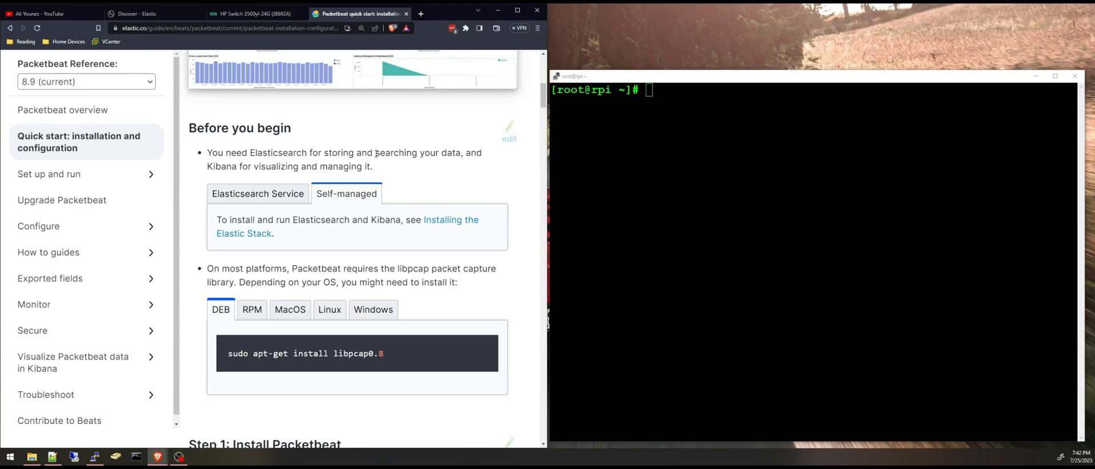
pyautogui.scroll(-3)
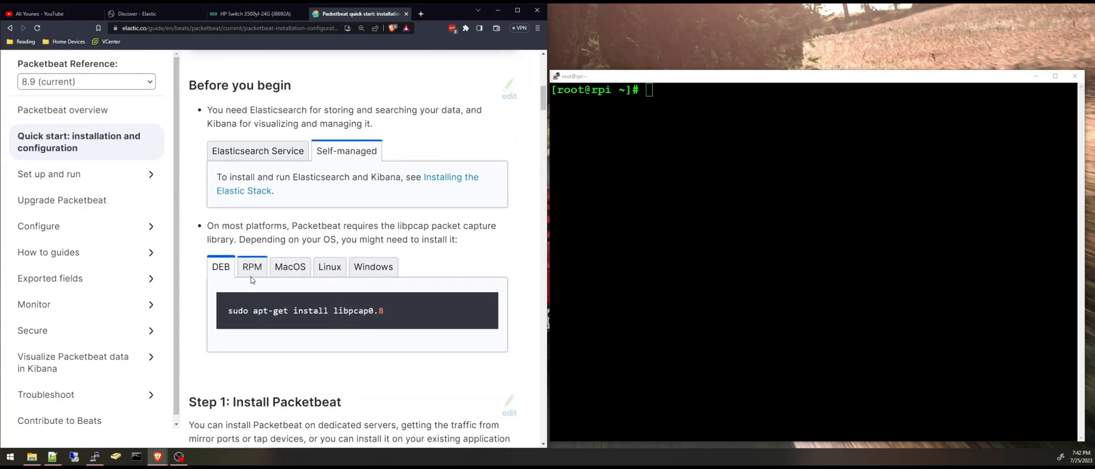
# - Run 'yum install libpcap' on the Pi, confirming the package is already installed
pyautogui.click(251, 266)
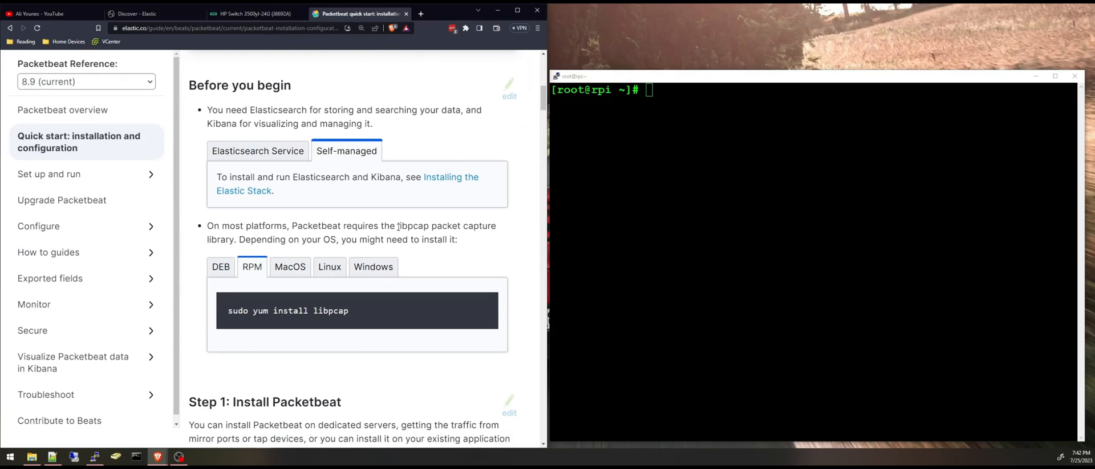
pyautogui.doubleClick(413, 226)
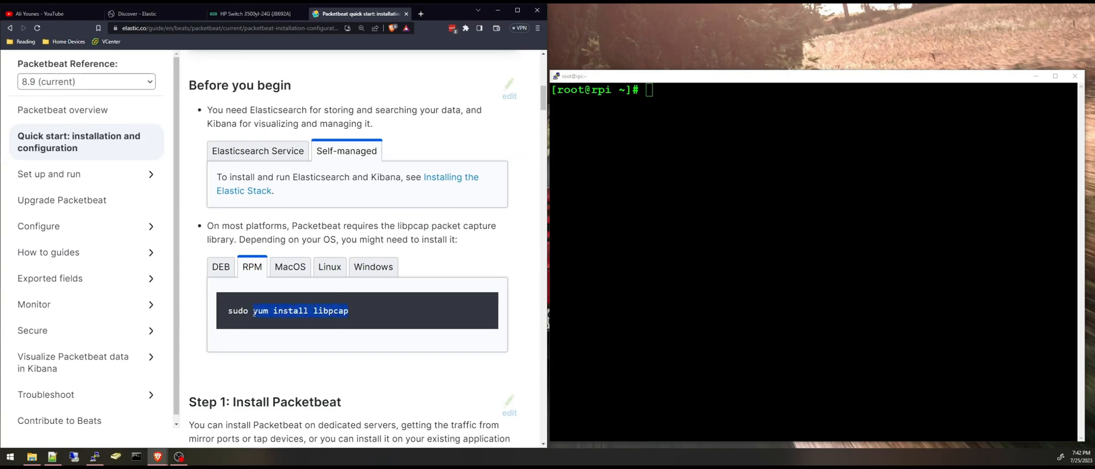
pyautogui.write('yum install libpcap')
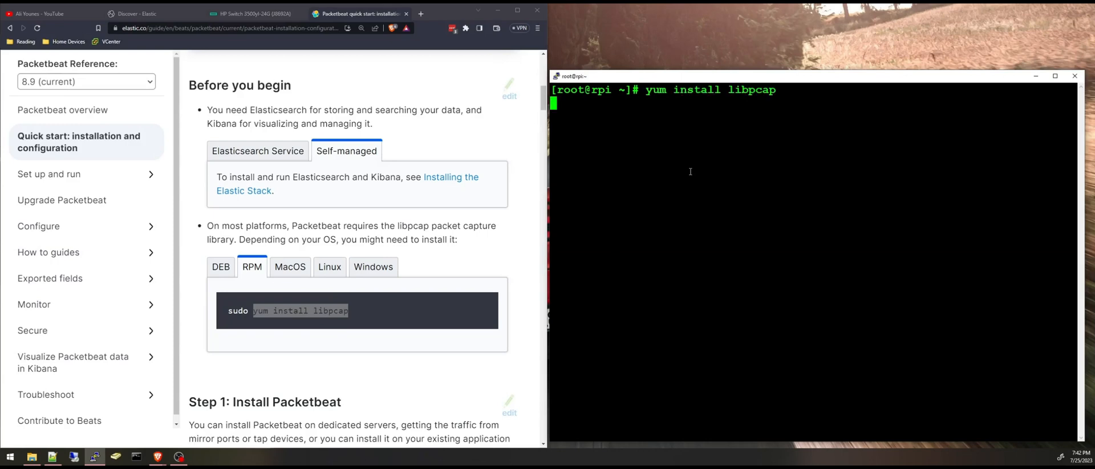
pyautogui.moveTo(898, 130)
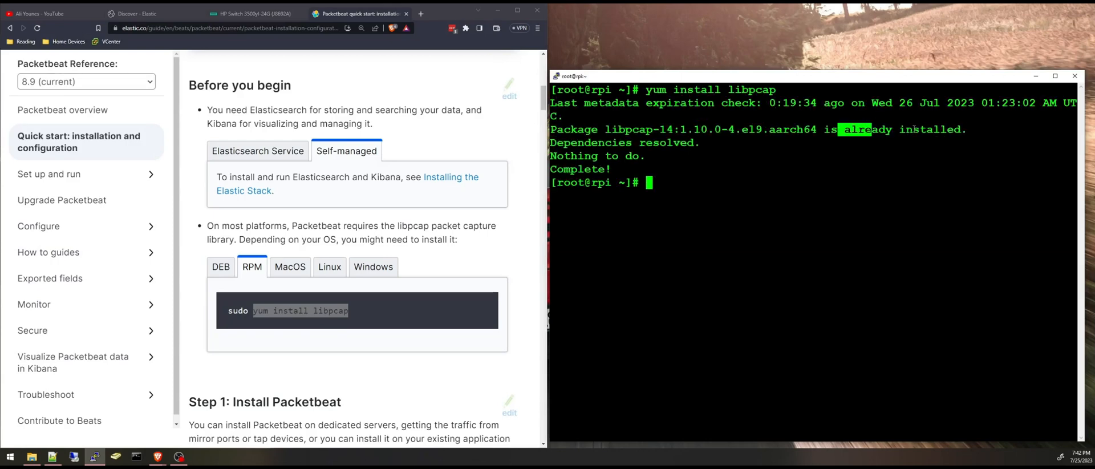
pyautogui.scroll(-3)
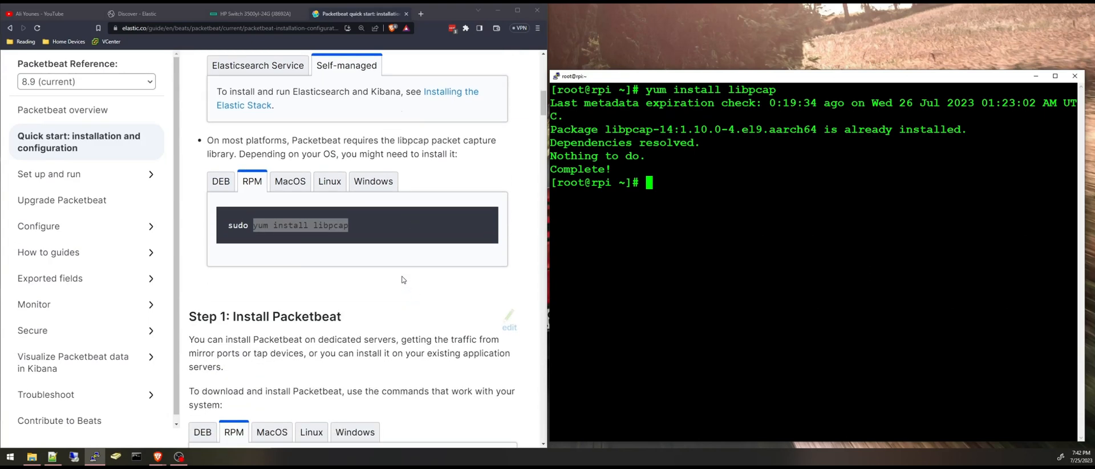
pyautogui.scroll(-3)
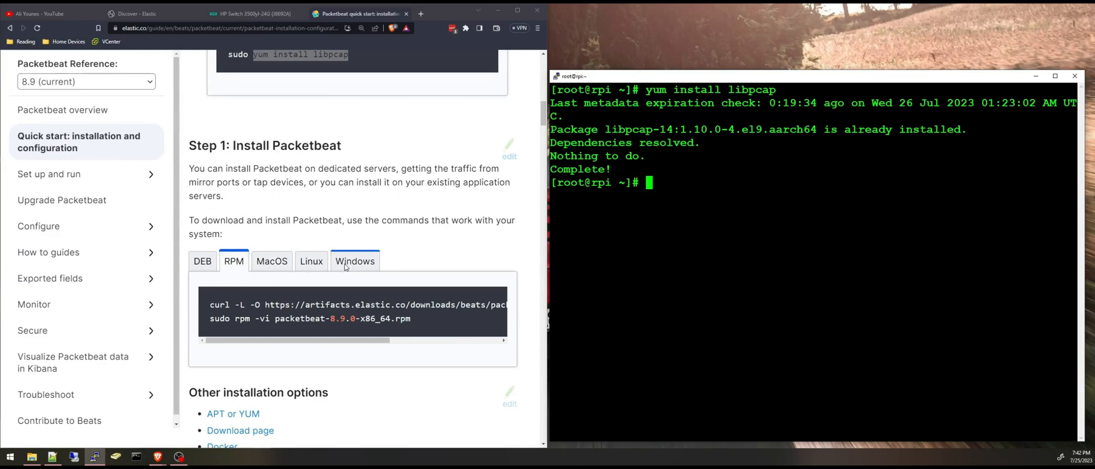
pyautogui.scroll(-3)
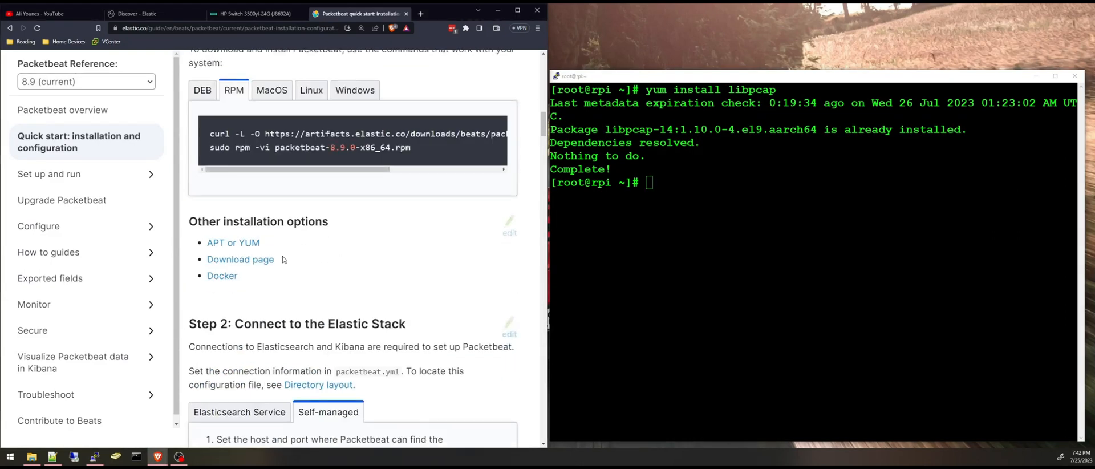
pyautogui.moveTo(232, 243)
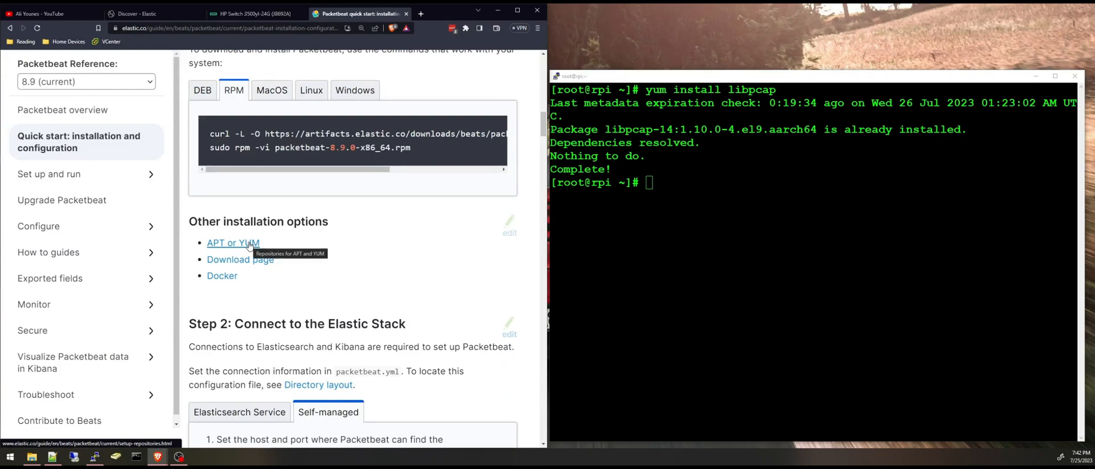
# - Open the APT and YUM repository instructions and scroll to the YUM install command
pyautogui.click(232, 243)
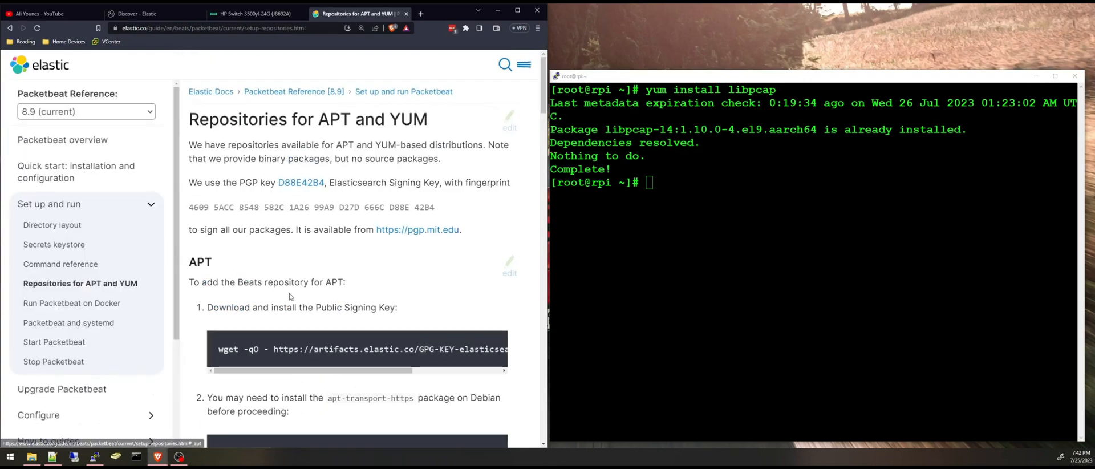
pyautogui.scroll(-3)
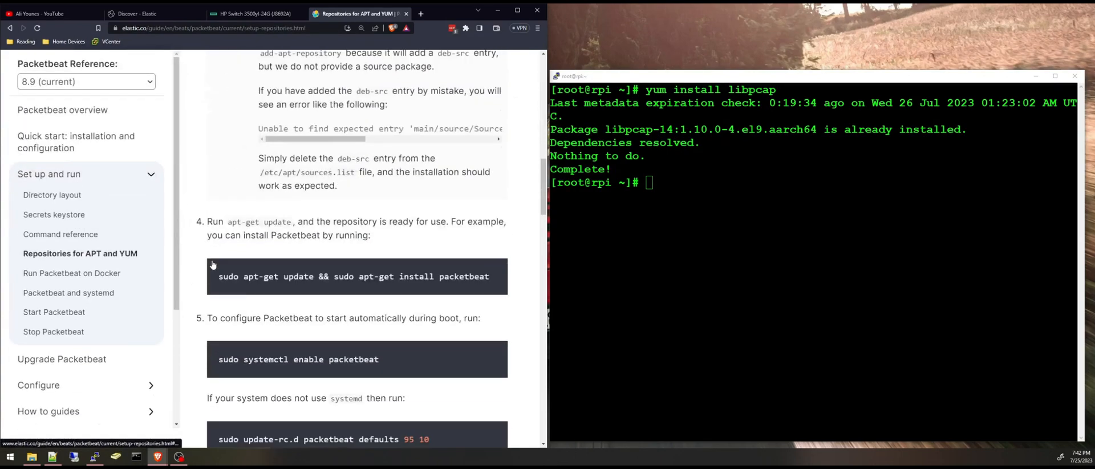
pyautogui.scroll(-3)
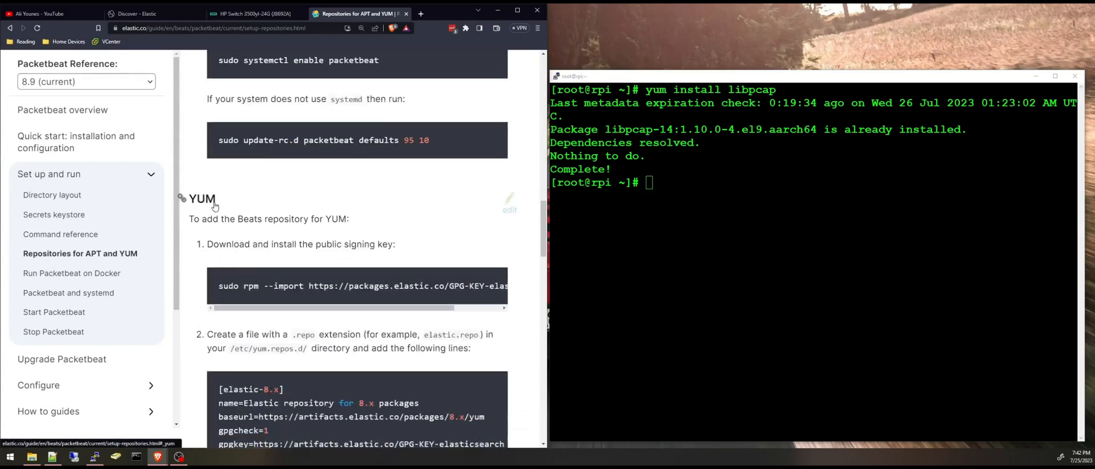
pyautogui.scroll(-3)
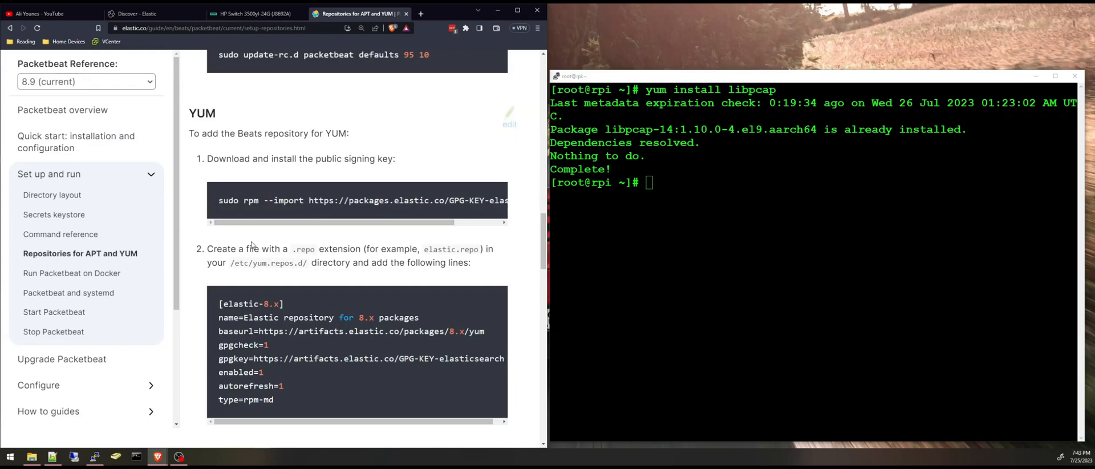
pyautogui.scroll(-3)
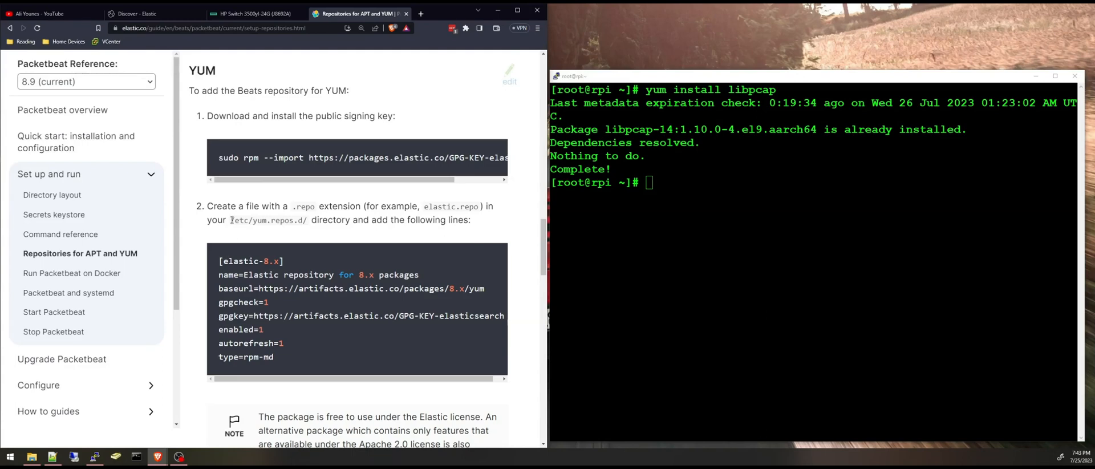
pyautogui.scroll(-3)
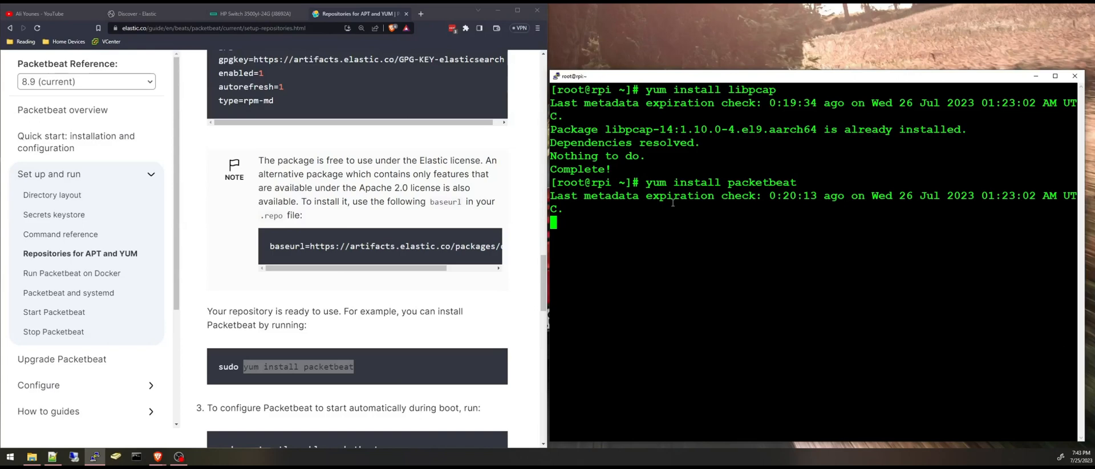
# - Run 'yum install packetbeat', compare offered 8.9.0 against Kibana's 8.6.2, and answer N
pyautogui.press('Return')
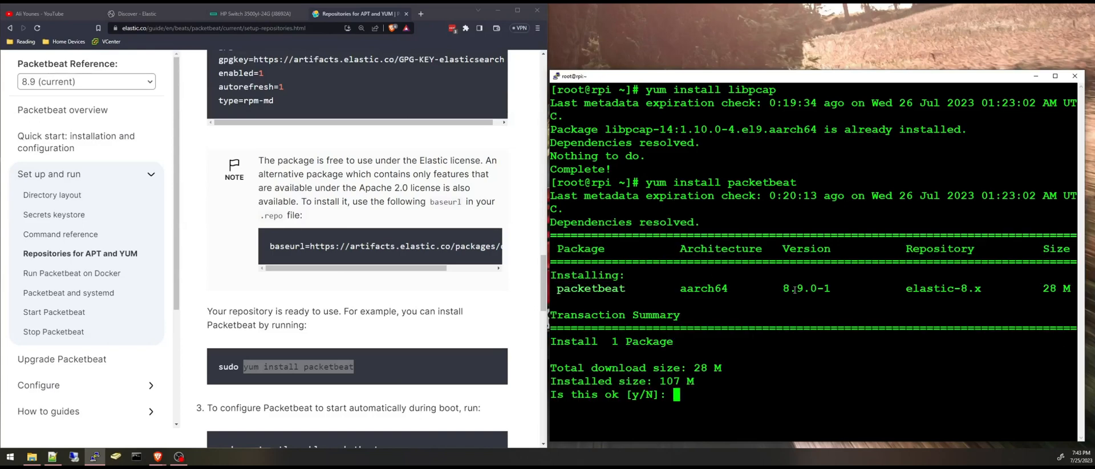
pyautogui.doubleClick(795, 288)
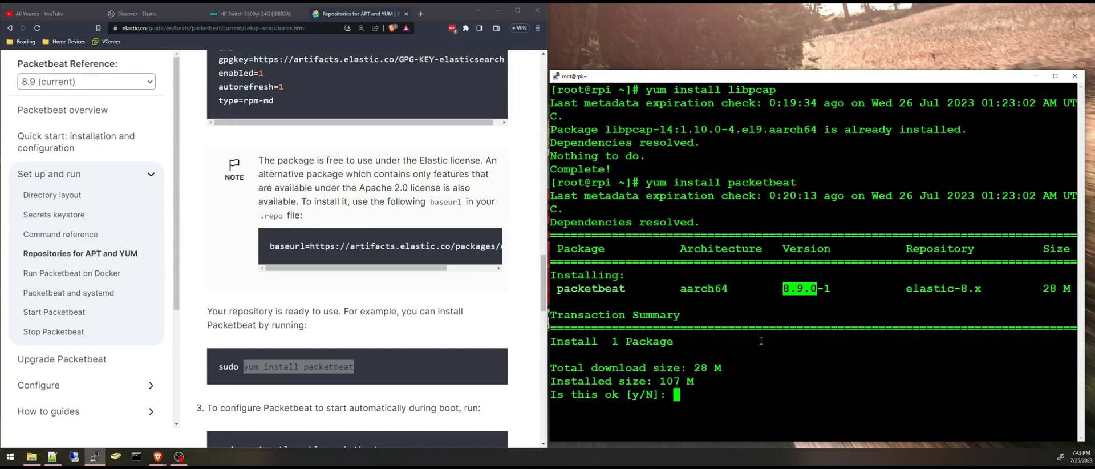
pyautogui.click(136, 14)
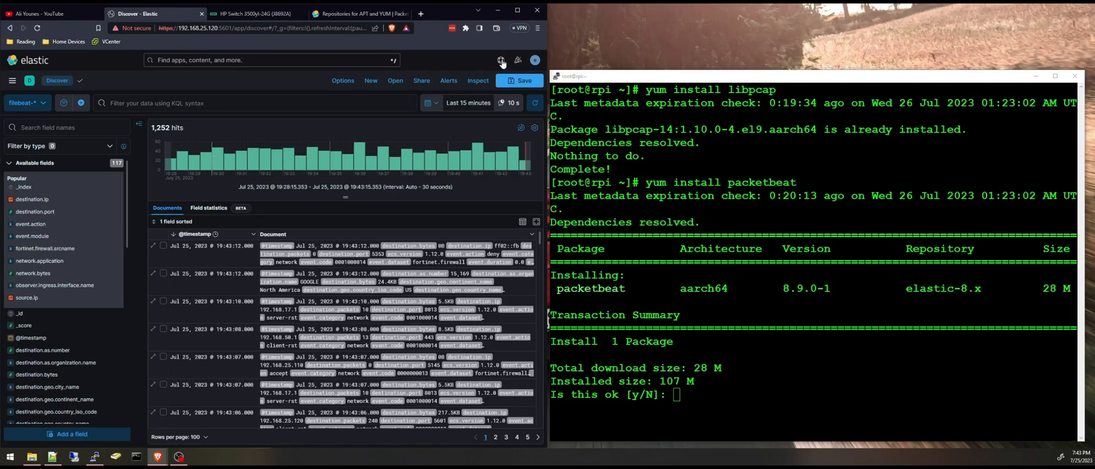
pyautogui.click(501, 60)
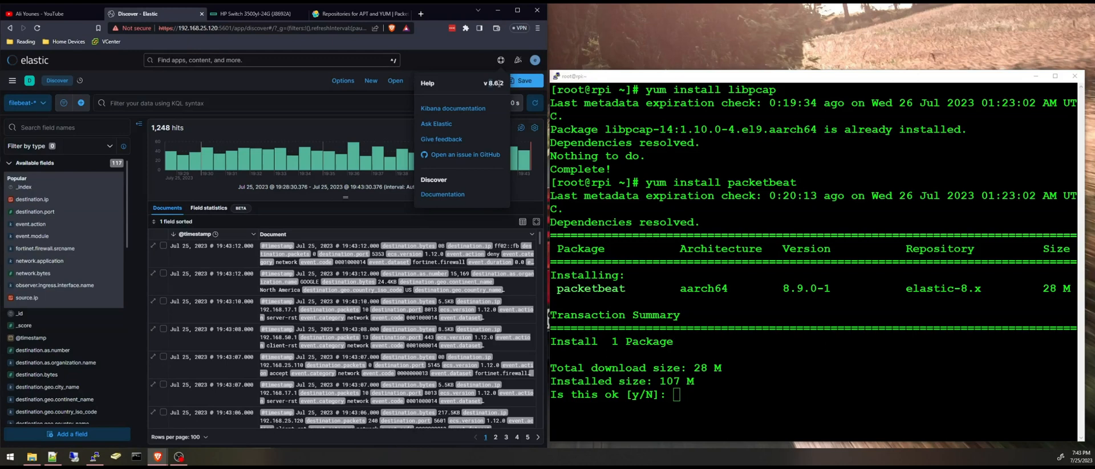
pyautogui.click(358, 14)
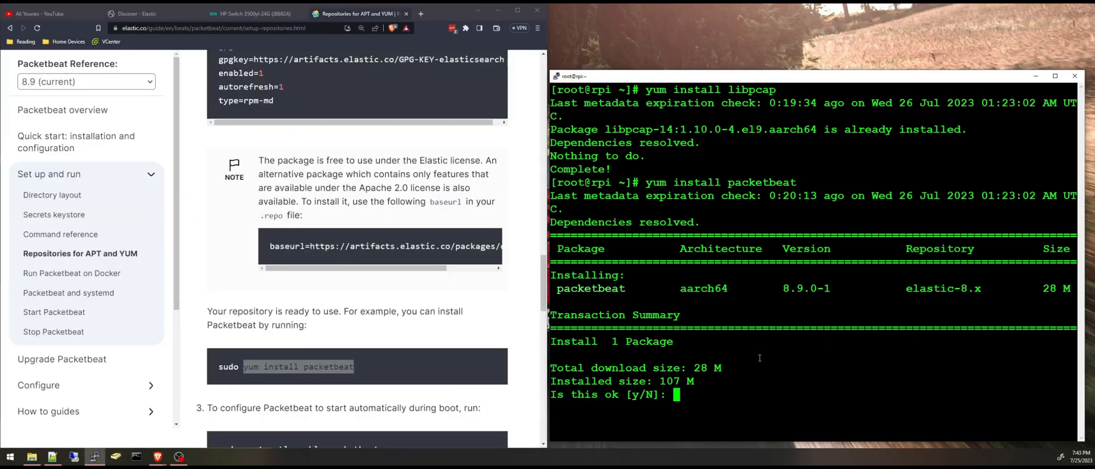
pyautogui.write('N')
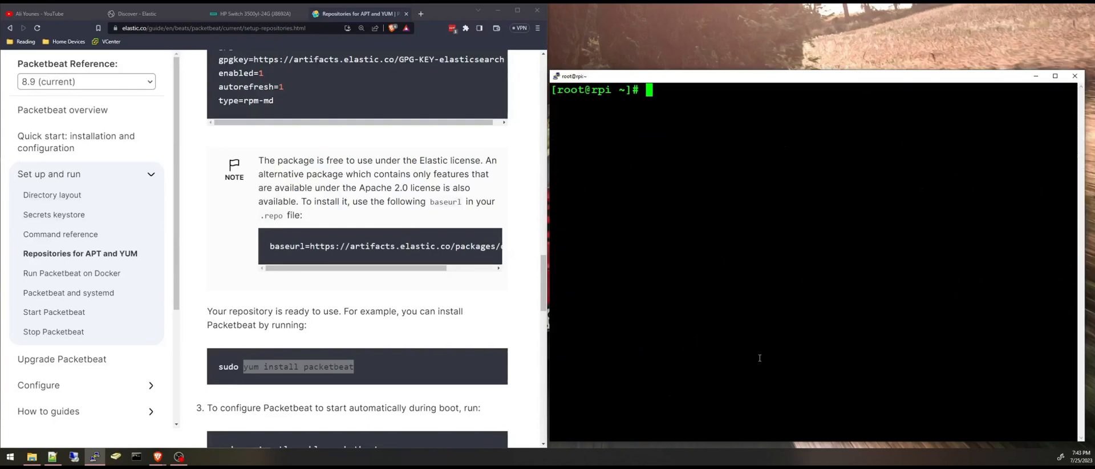
# - Install packetbeat-8.6.2 with yum, answer y, enable it at boot and clear the screen
pyautogui.write('yum install packetbeat')
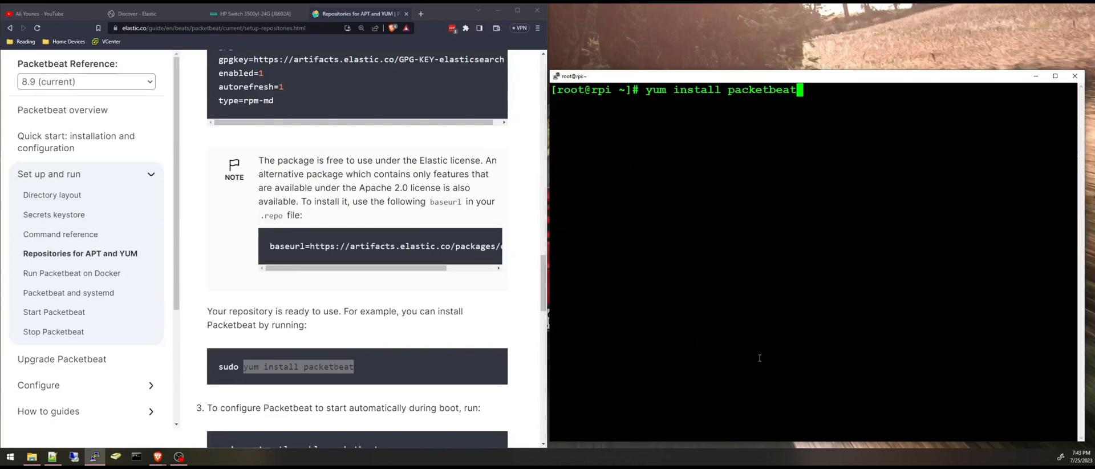
pyautogui.write('-8.6.2')
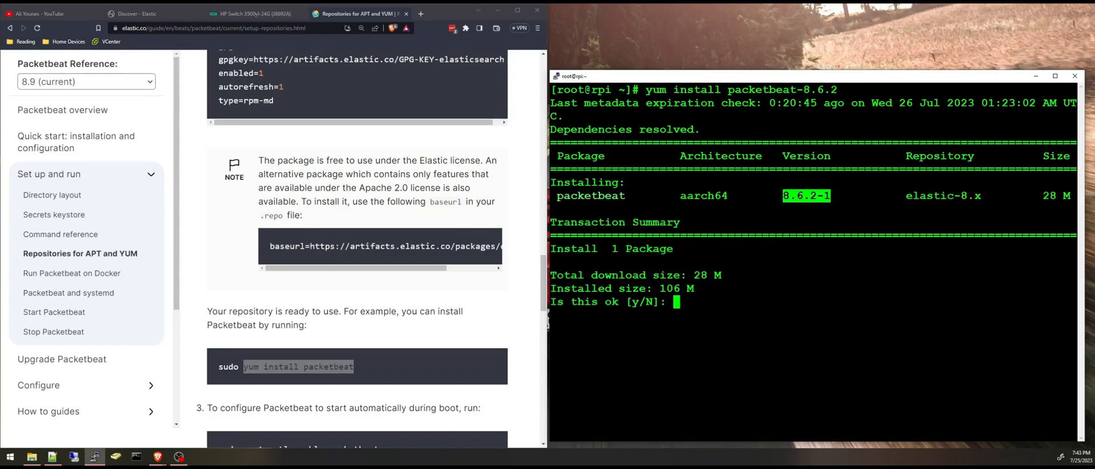
pyautogui.write('y')
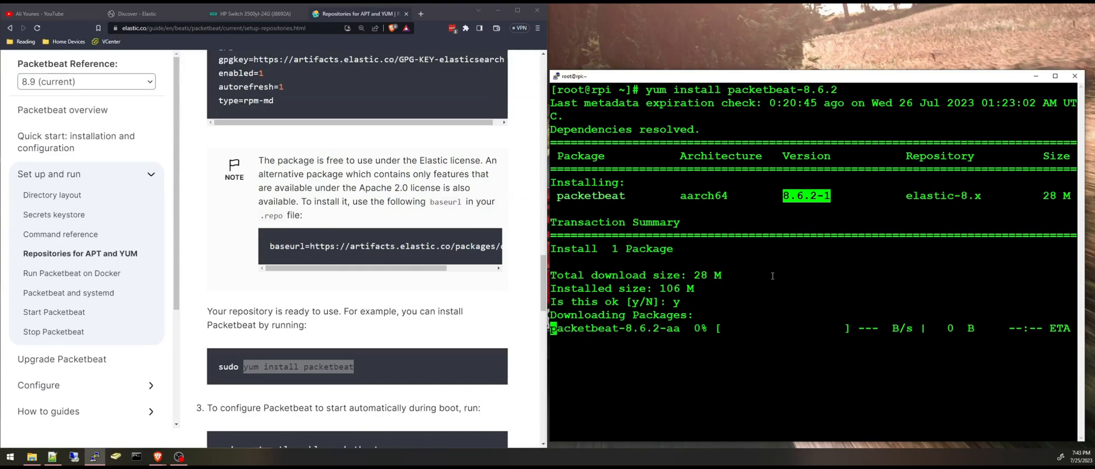
pyautogui.scroll(-3)
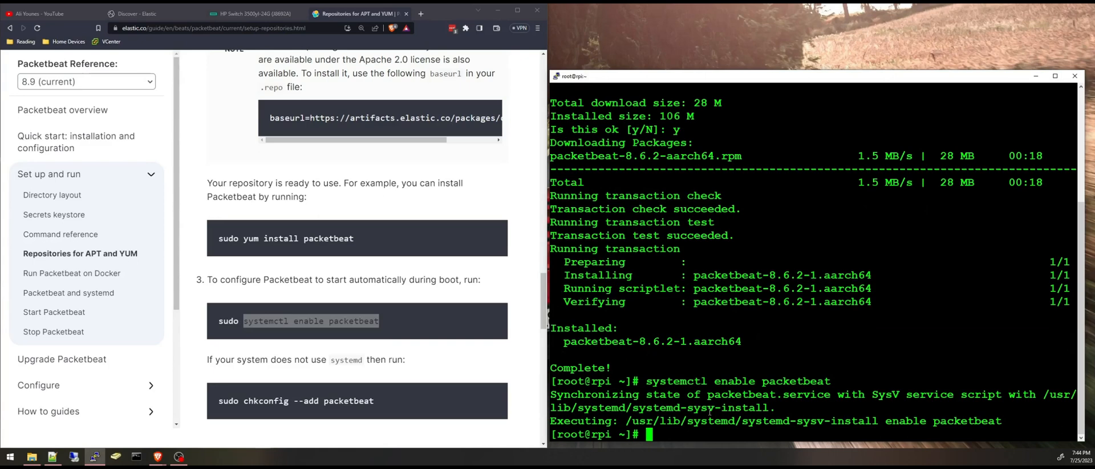
pyautogui.write('cleara')
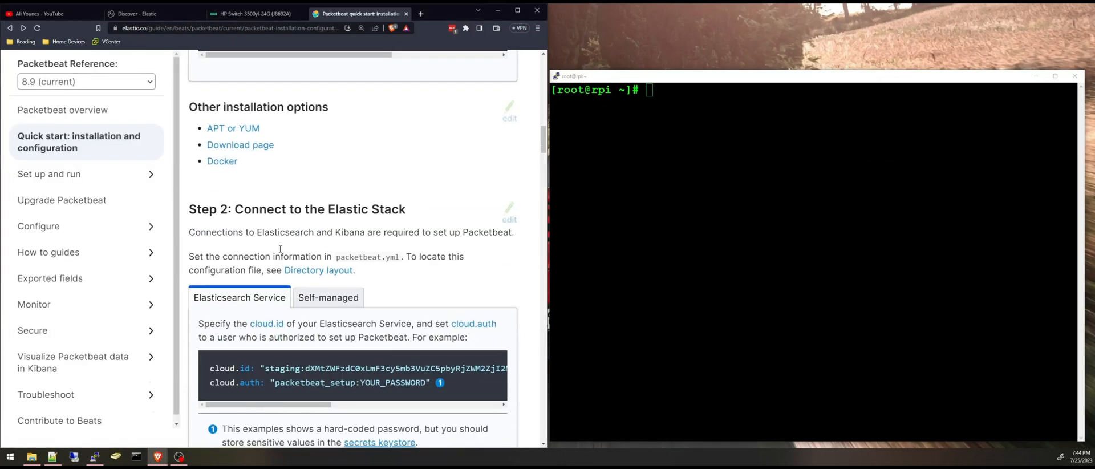
pyautogui.moveTo(372, 216)
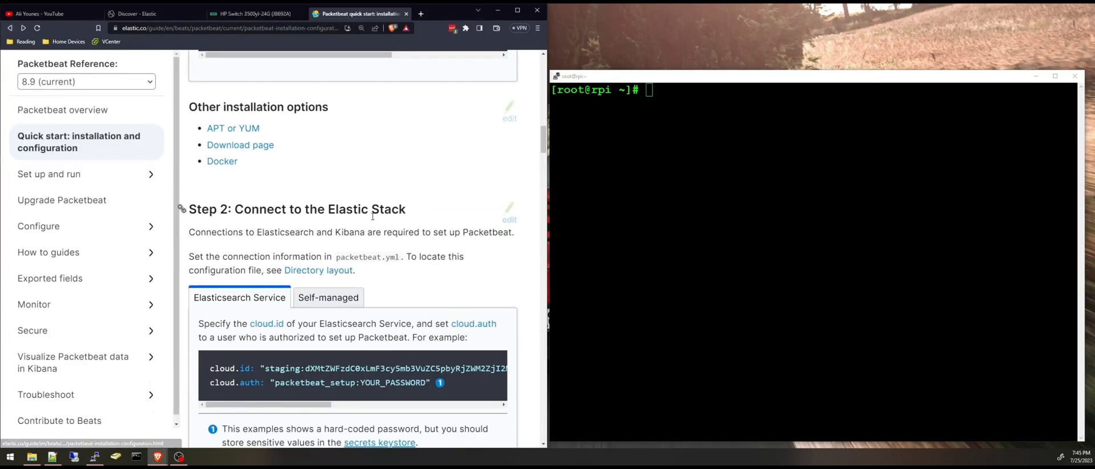
# - Show the Self-managed tab's output.elasticsearch example with hosts, credentials and SSL fingerprint
pyautogui.click(328, 296)
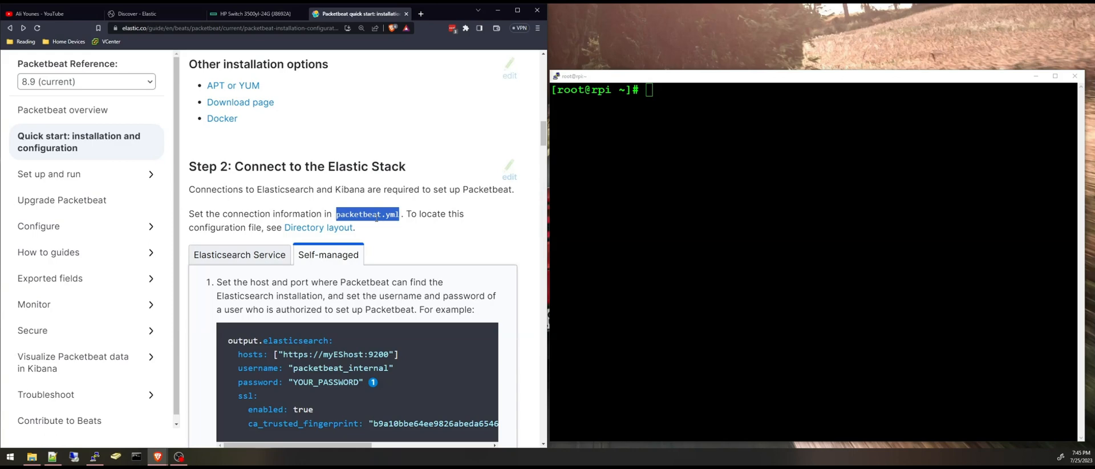
pyautogui.scroll(-3)
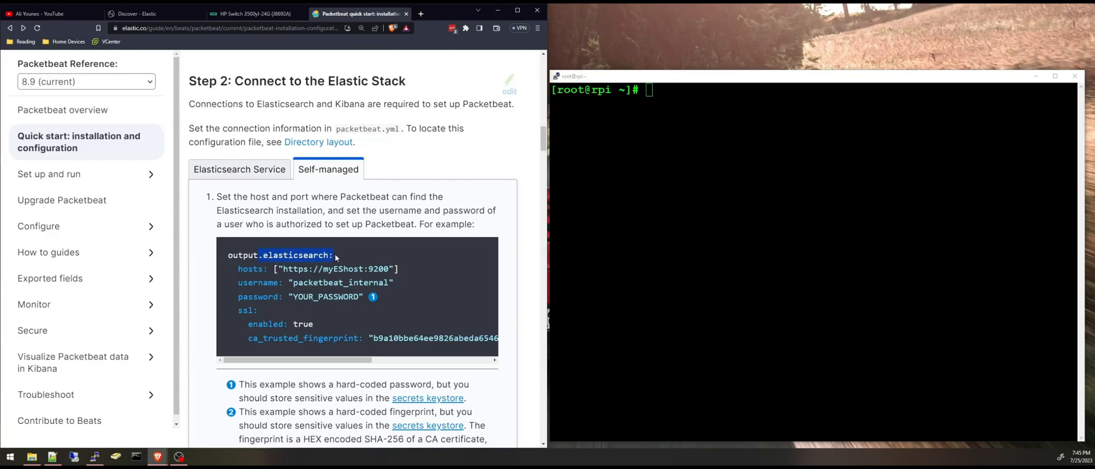
pyautogui.scroll(-3)
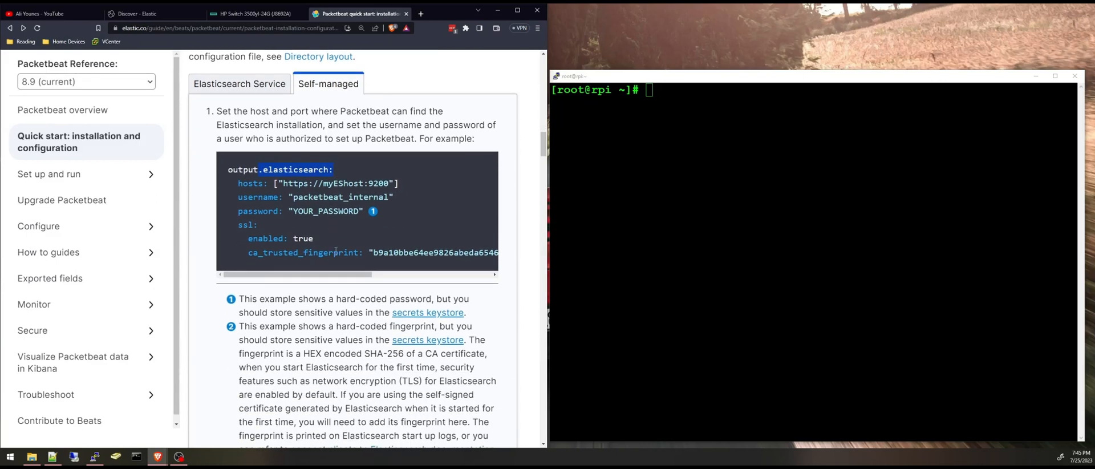
pyautogui.scroll(-3)
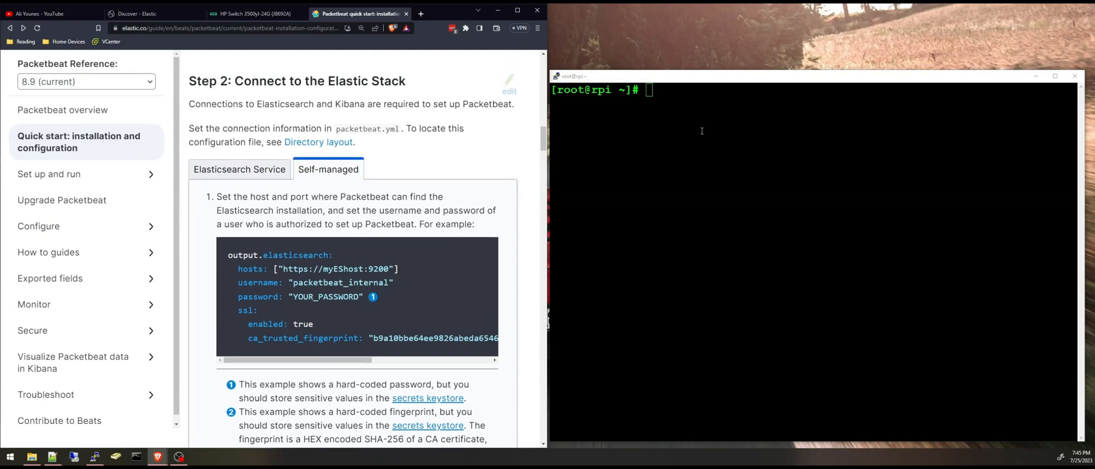
# - Edit /etc/packetbeat/packetbeat.yml in nano and reach the Elasticsearch Output section
pyautogui.write('nano /etc/')
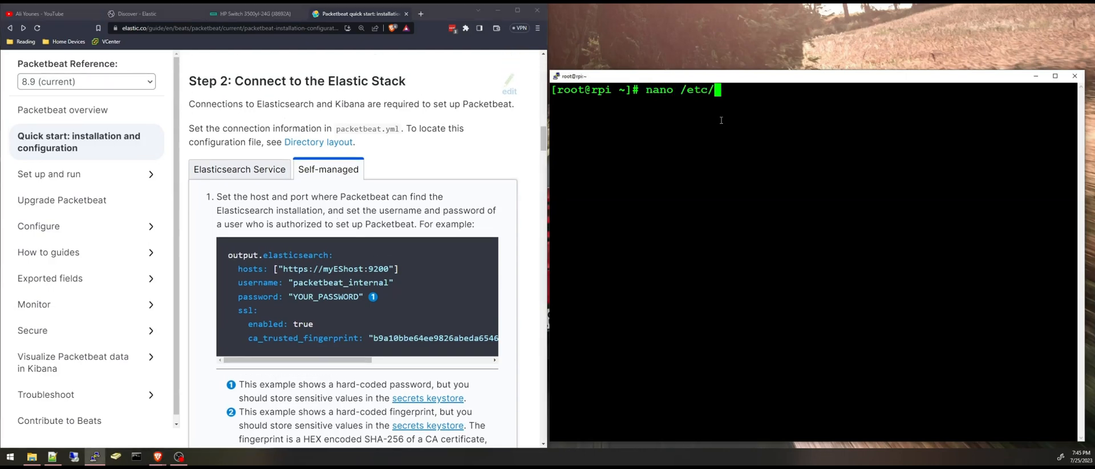
pyautogui.write('packetbeat/')
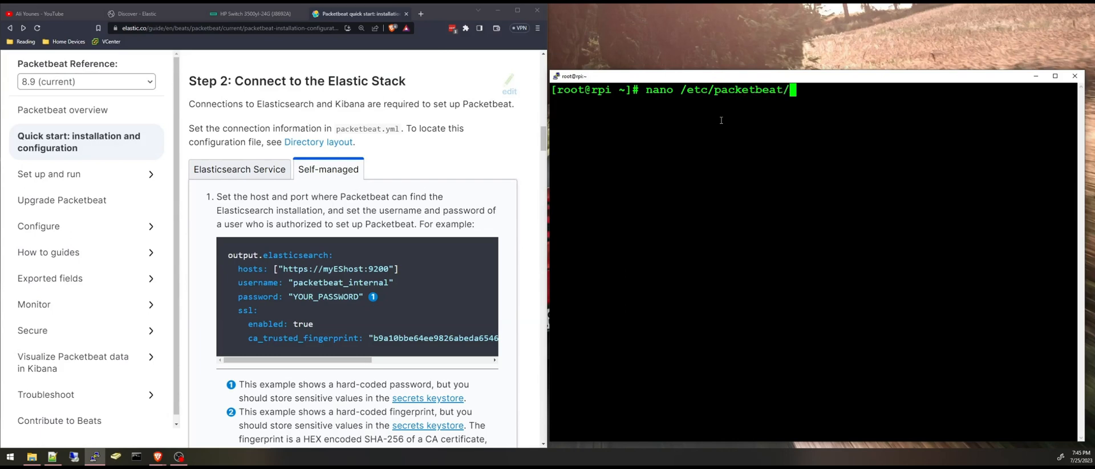
pyautogui.write('packetbeat')
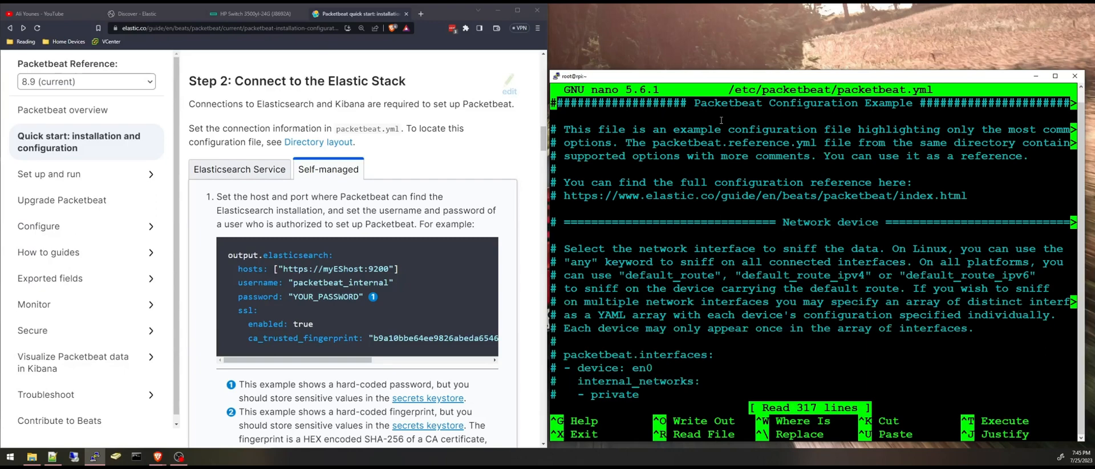
pyautogui.scroll(-3)
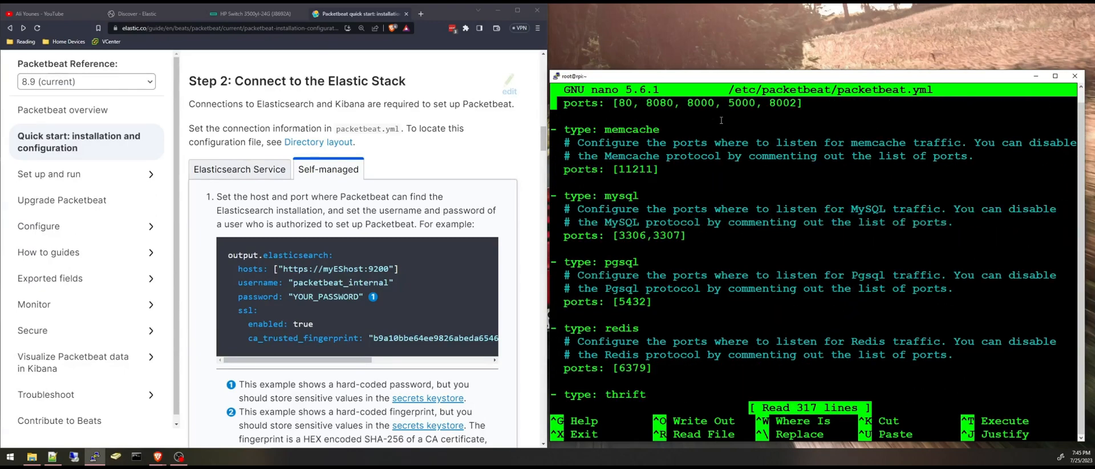
pyautogui.scroll(-3)
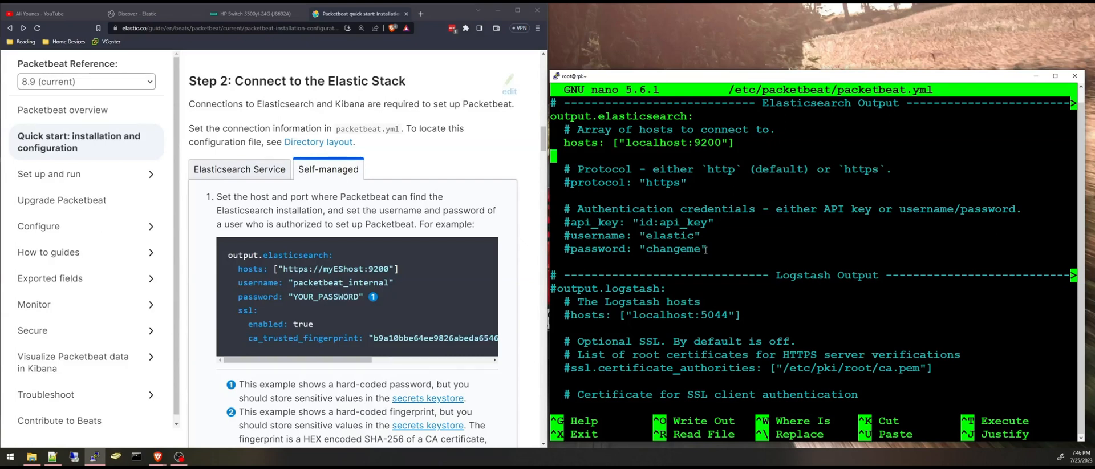
pyautogui.write('"https://192.168.25.101:9200","https://192.168.25.102:9200","https')
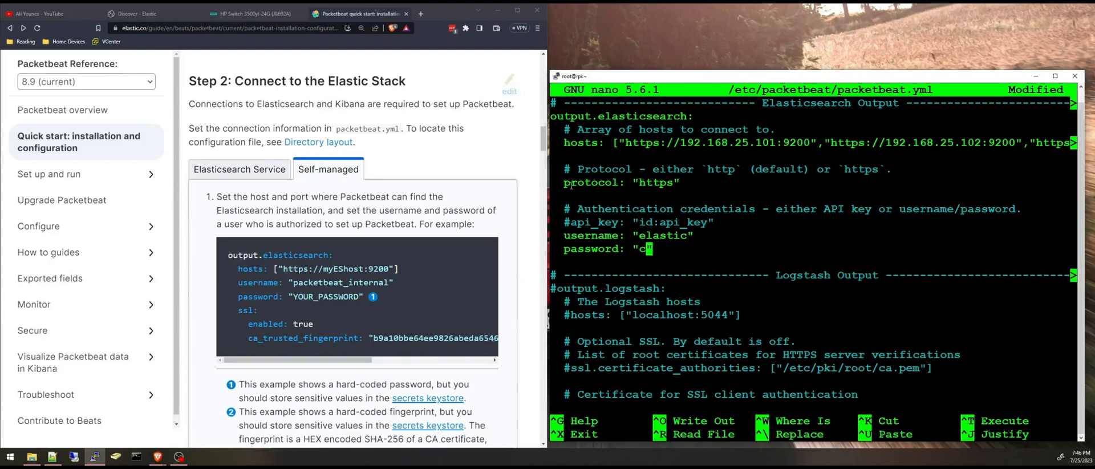
# - Fill in the output password and add ssl.enabled: true with the CA and certificate verification lines
pyautogui.write('password')
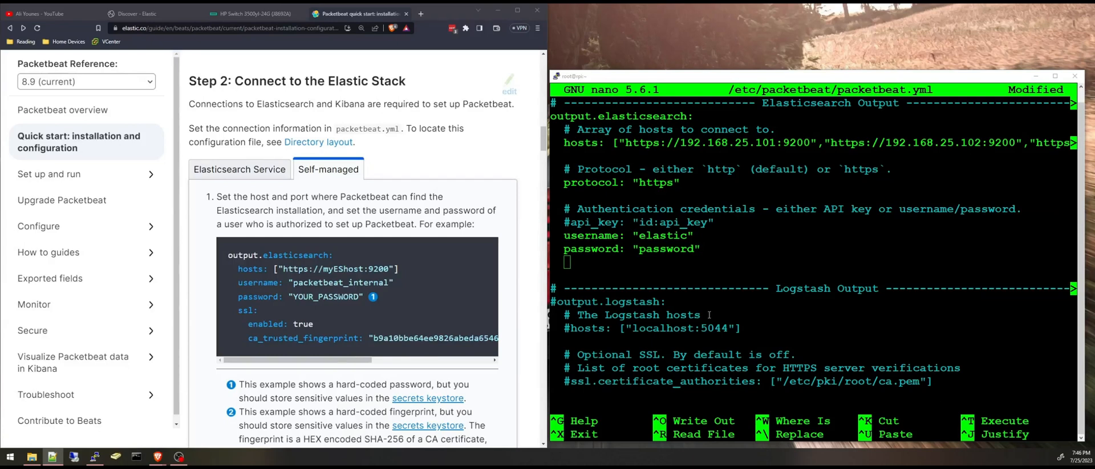
pyautogui.write('ssl.enabled: true')
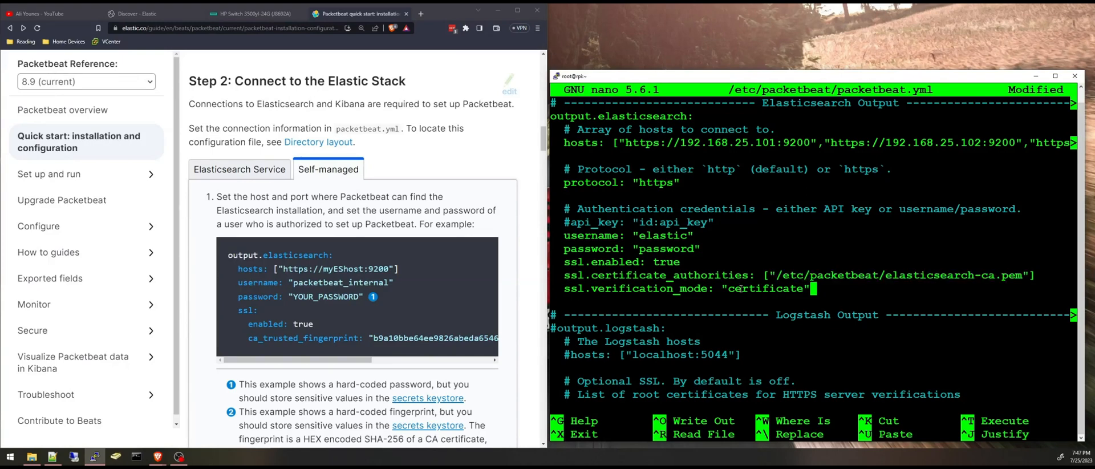
pyautogui.scroll(-3)
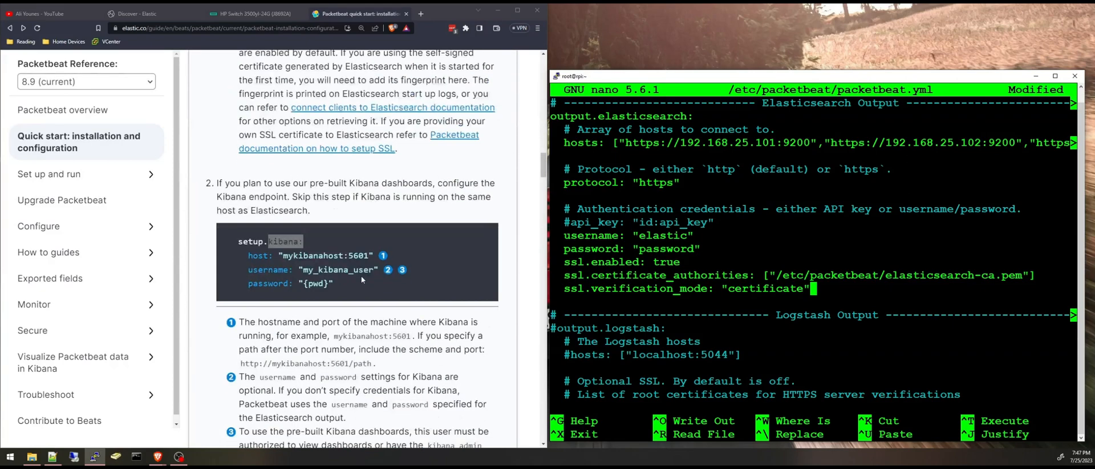
pyautogui.scroll(-3)
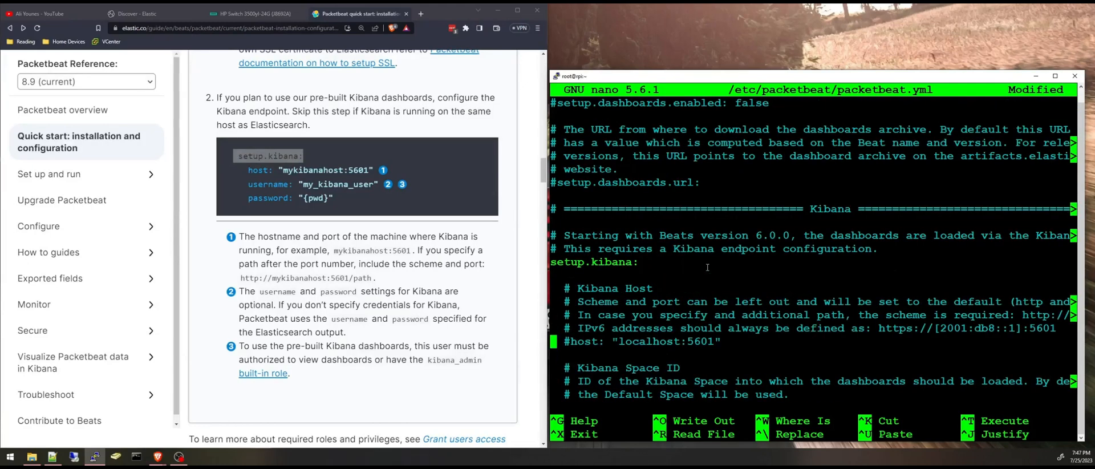
pyautogui.press('BackSpace')
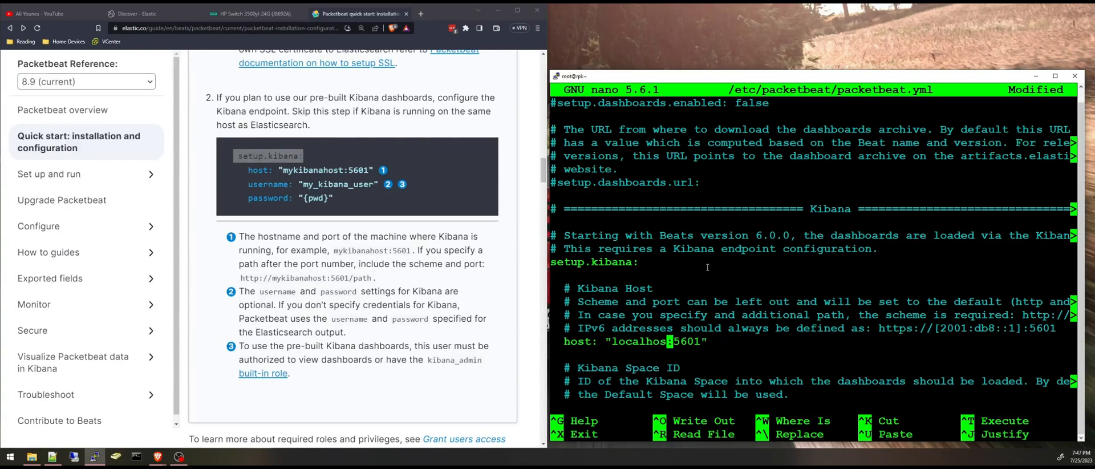
pyautogui.press('BackSpace')
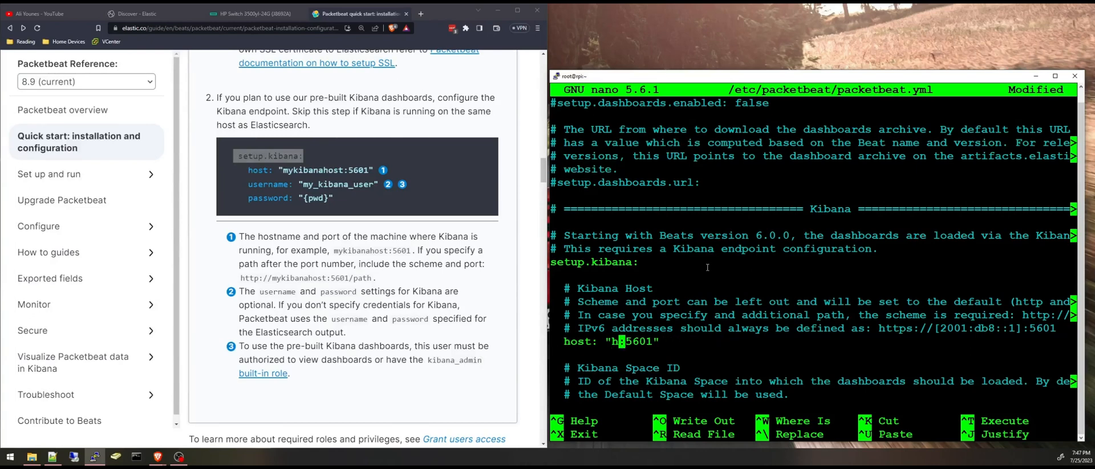
pyautogui.write('ttps://')
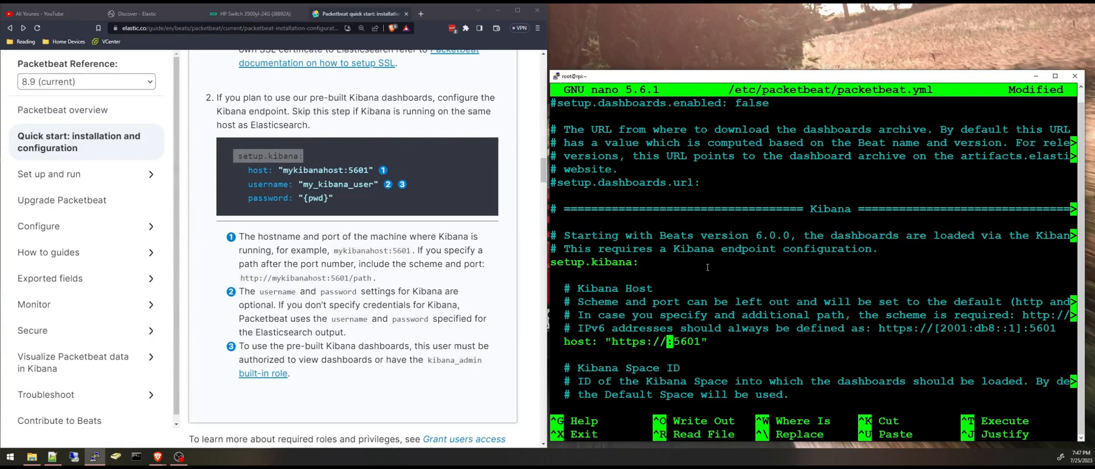
pyautogui.write('192.168.25.120')
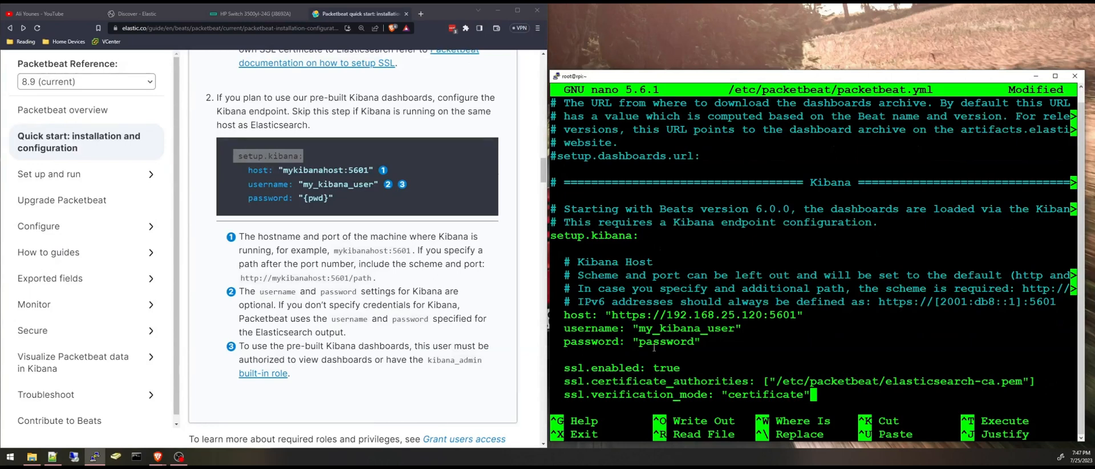
pyautogui.scroll(-3)
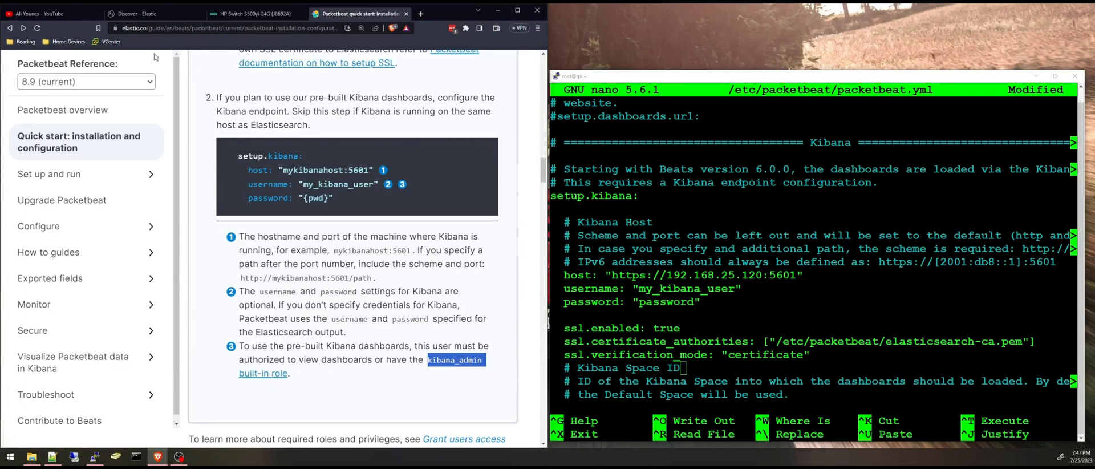
pyautogui.click(147, 14)
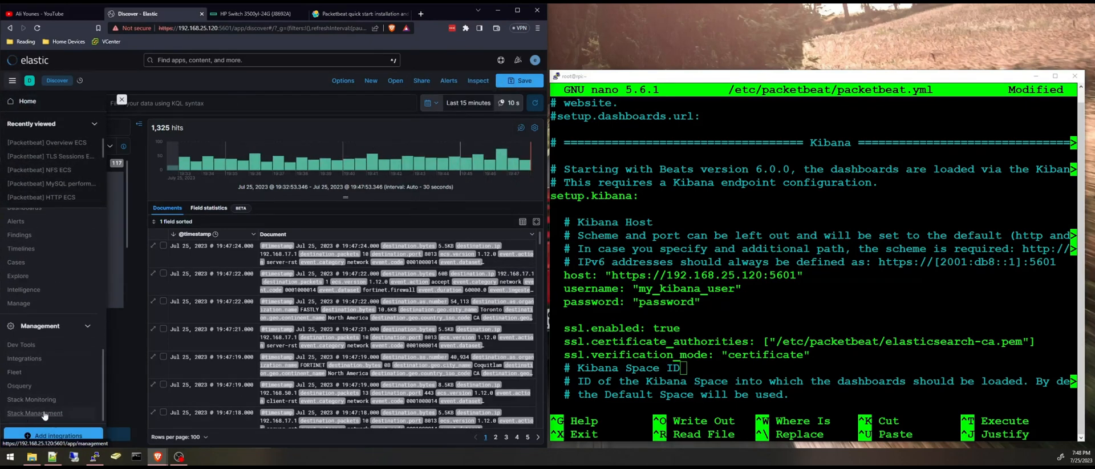
pyautogui.click(35, 413)
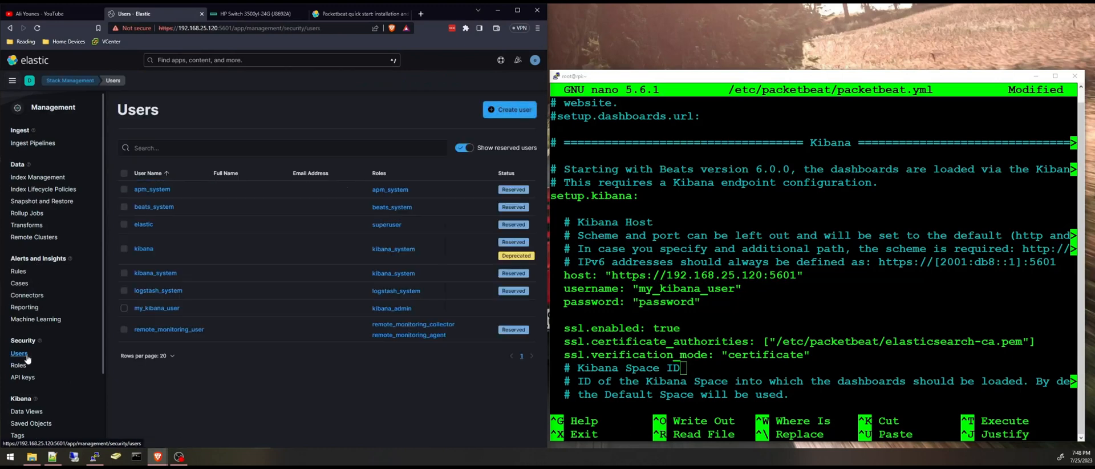
pyautogui.click(156, 308)
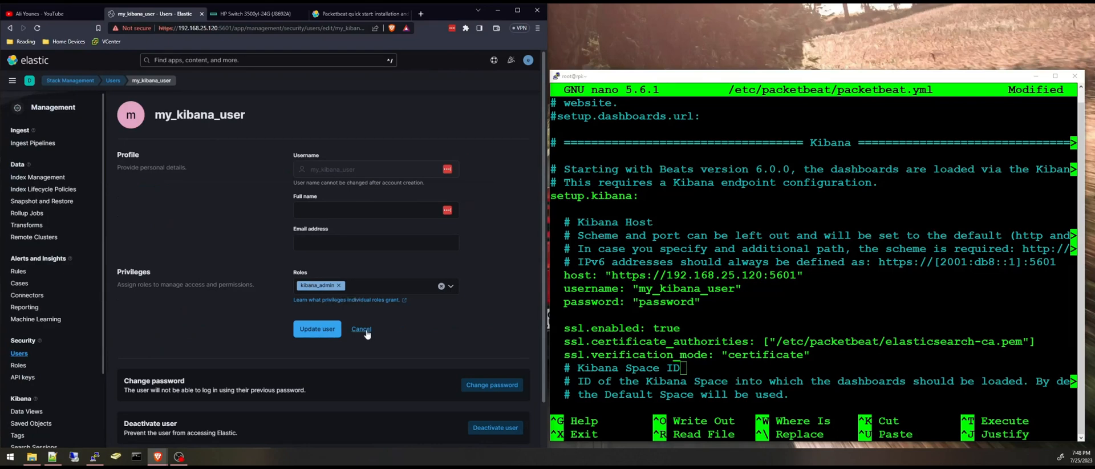
pyautogui.click(360, 328)
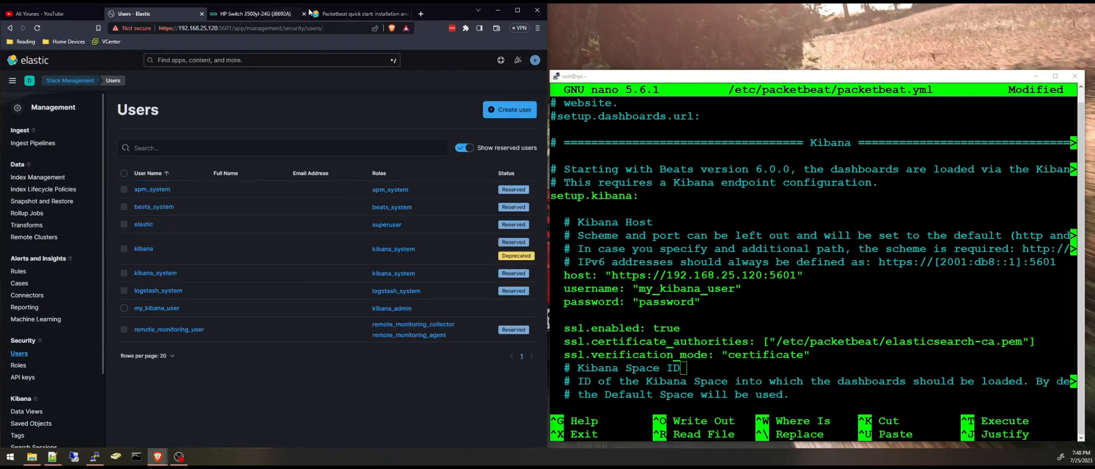
pyautogui.click(359, 13)
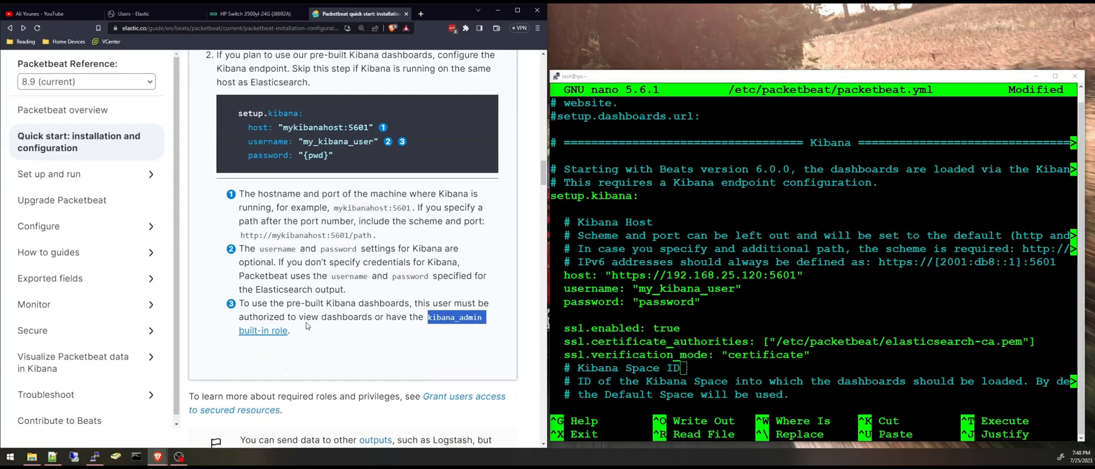
# - Set packetbeat.interfaces.device to eth0
pyautogui.scroll(-3)
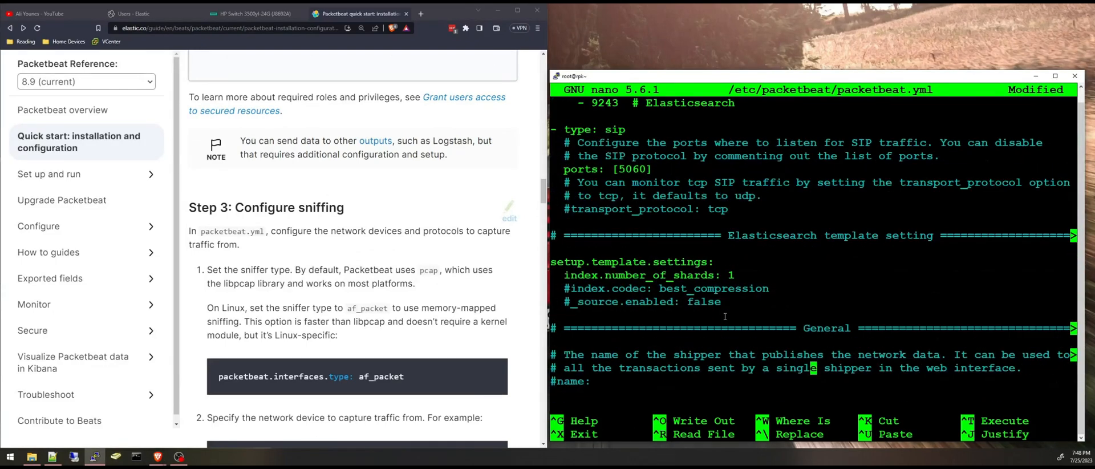
pyautogui.scroll(-3)
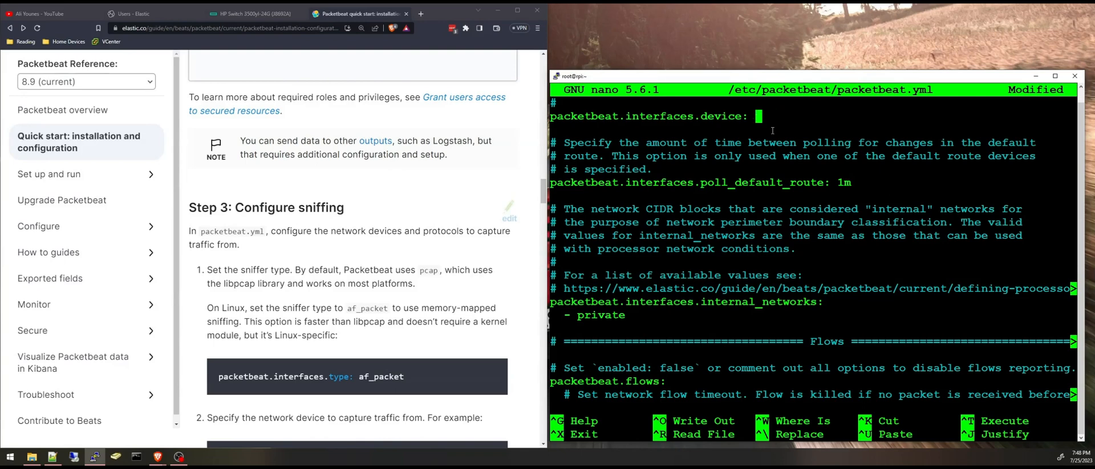
pyautogui.write('eth0')
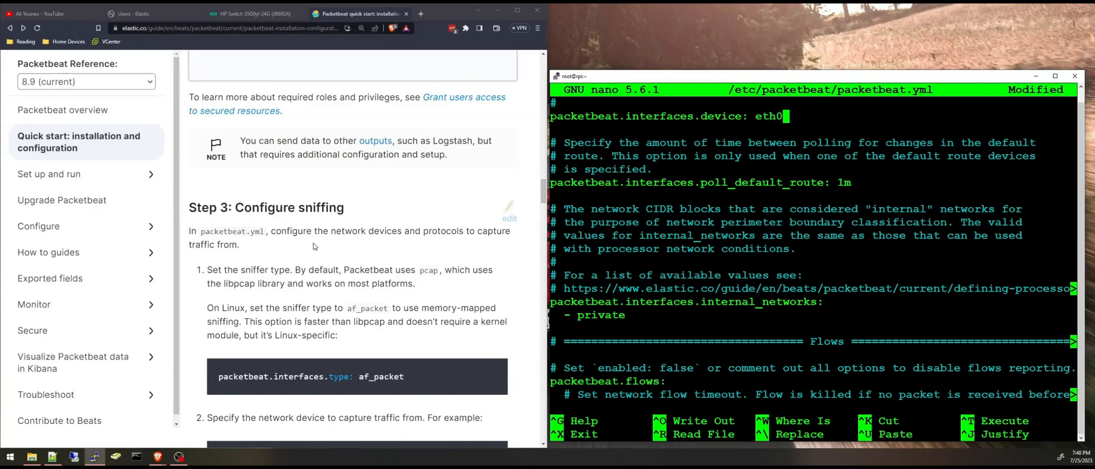
pyautogui.moveTo(318, 246)
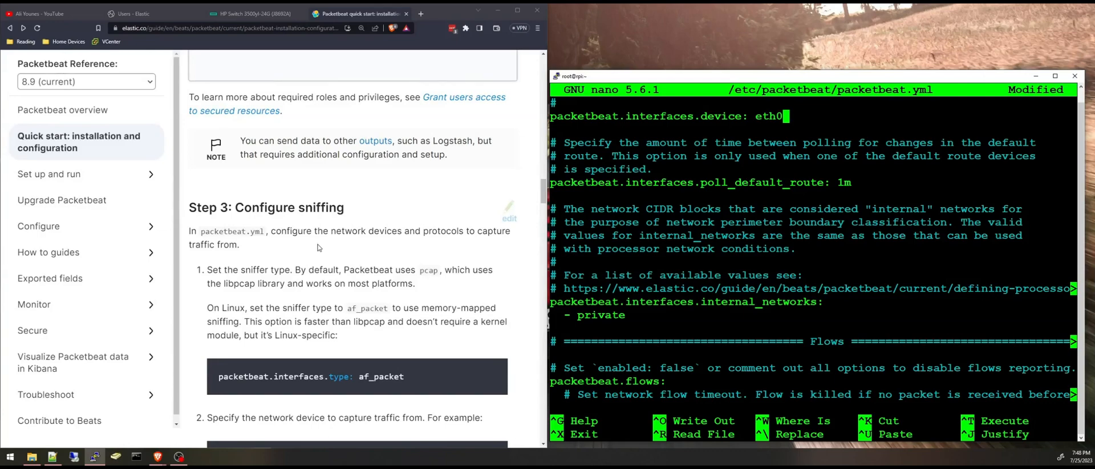
pyautogui.scroll(-3)
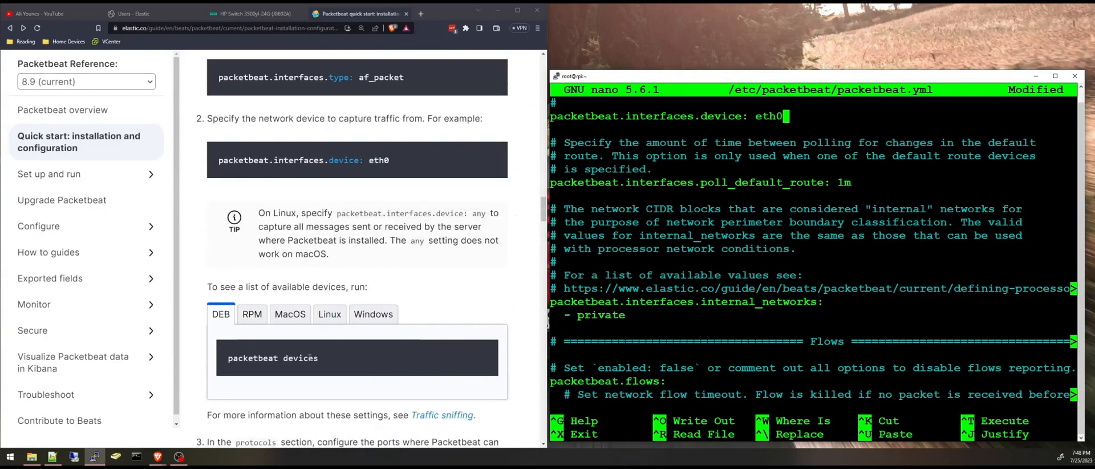
# - Save and exit nano, run 'packetbeat devices' and highlight eth0 (192.168.50.100) in the list
pyautogui.doubleClick(272, 358)
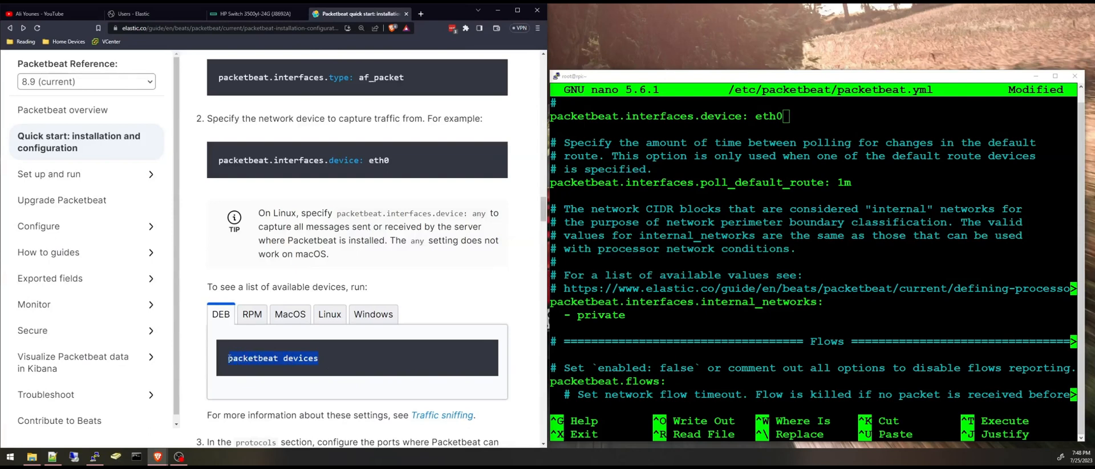
pyautogui.press('ctrl+x')
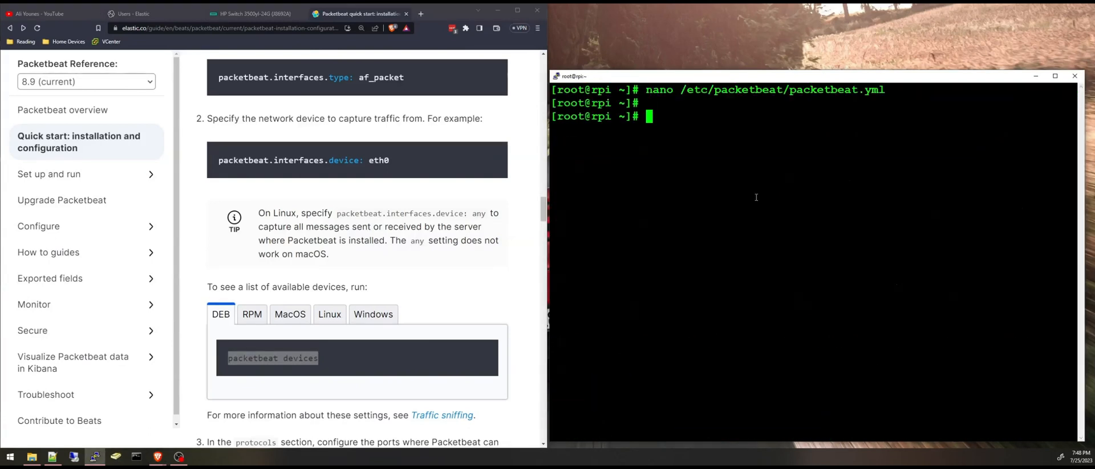
pyautogui.write('packetbeat devices')
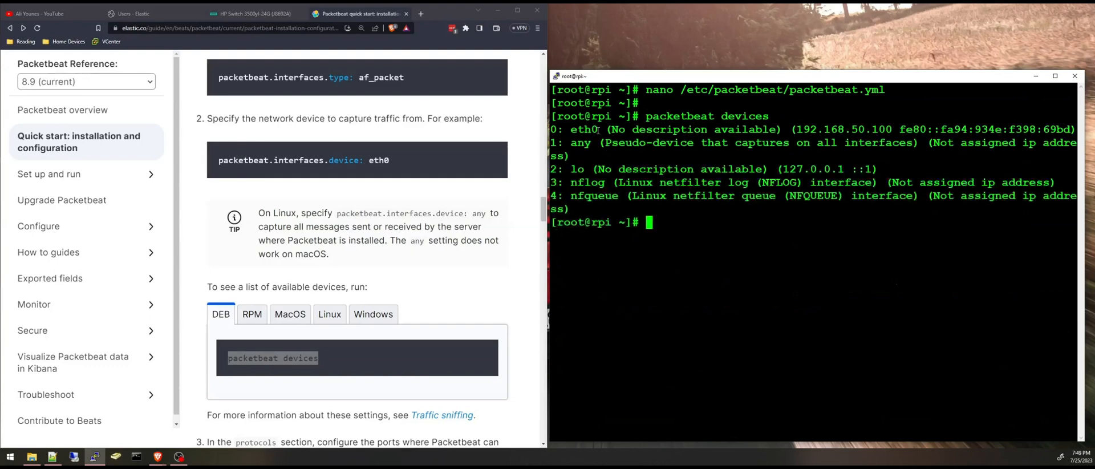
pyautogui.doubleClick(583, 129)
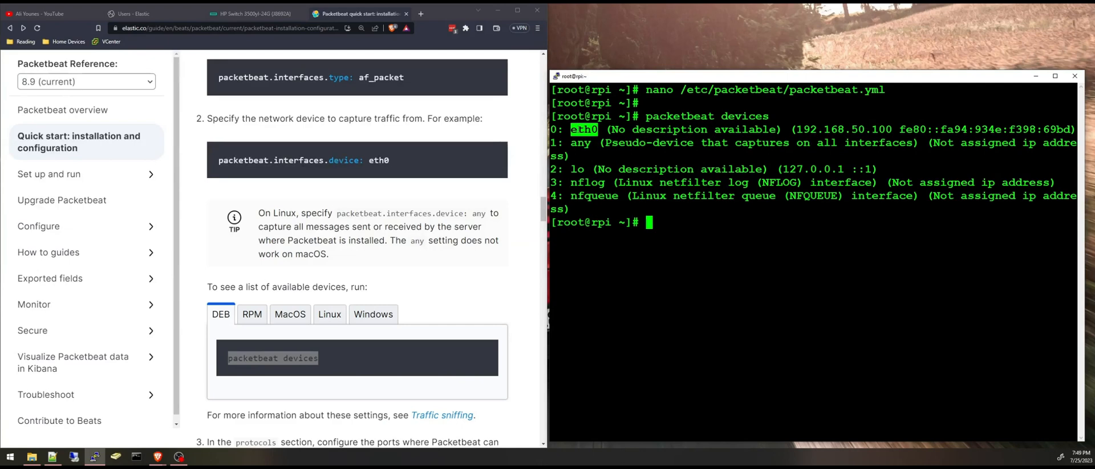
pyautogui.moveTo(699, 201)
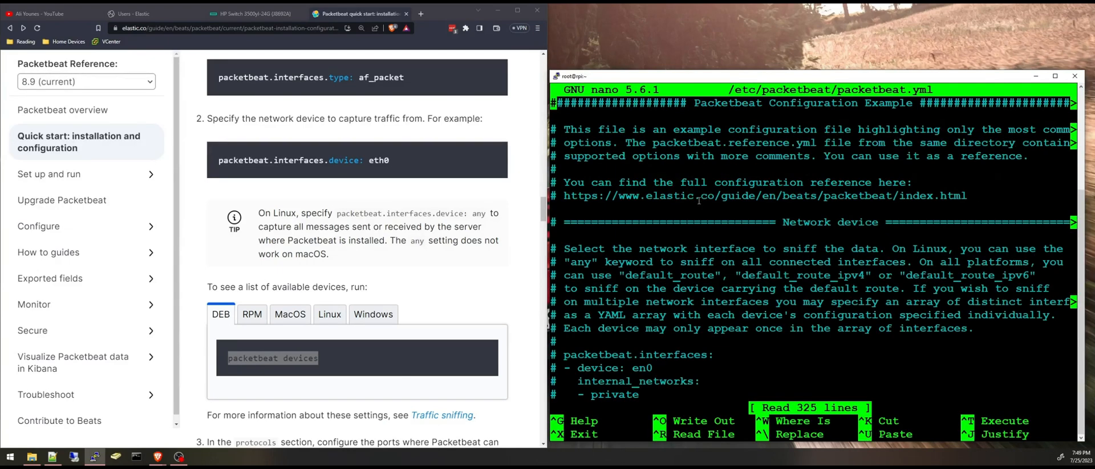
pyautogui.scroll(-3)
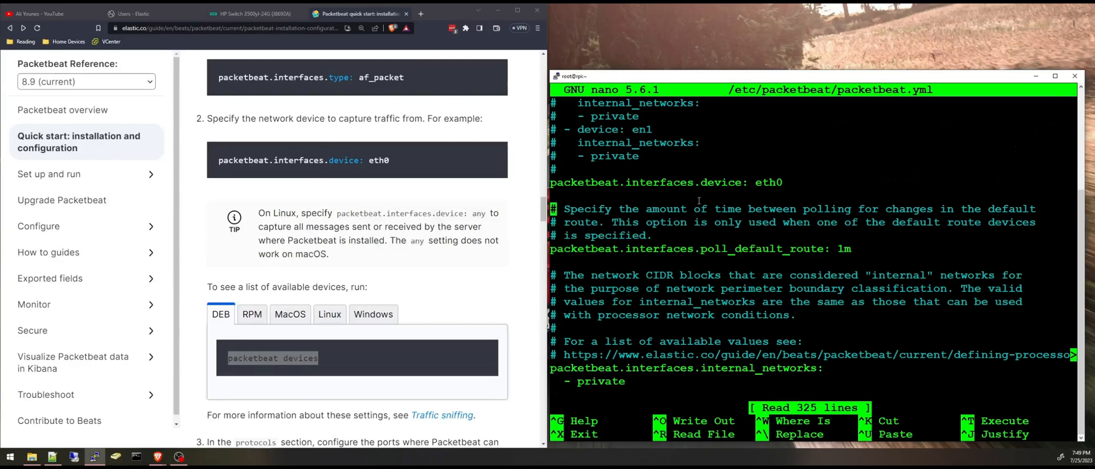
pyautogui.moveTo(667, 266)
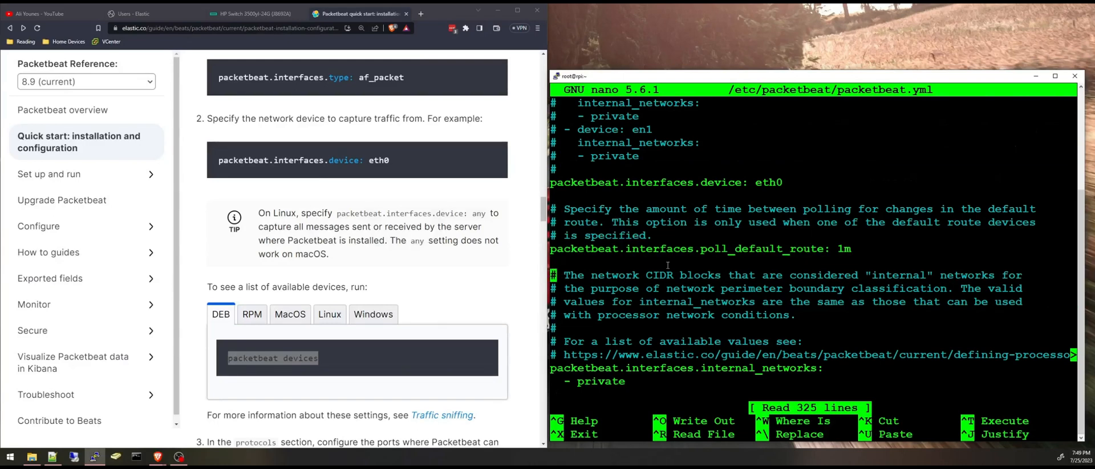
pyautogui.scroll(-3)
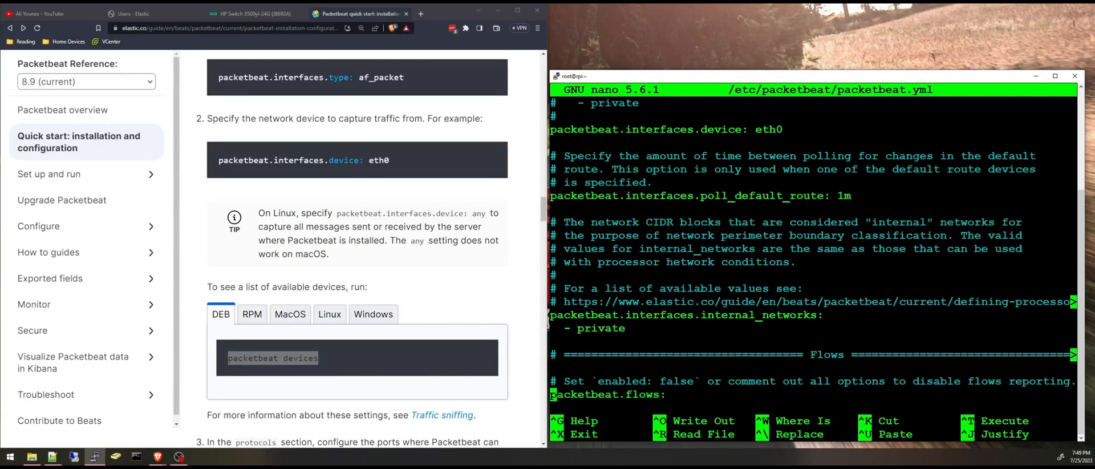
pyautogui.scroll(-3)
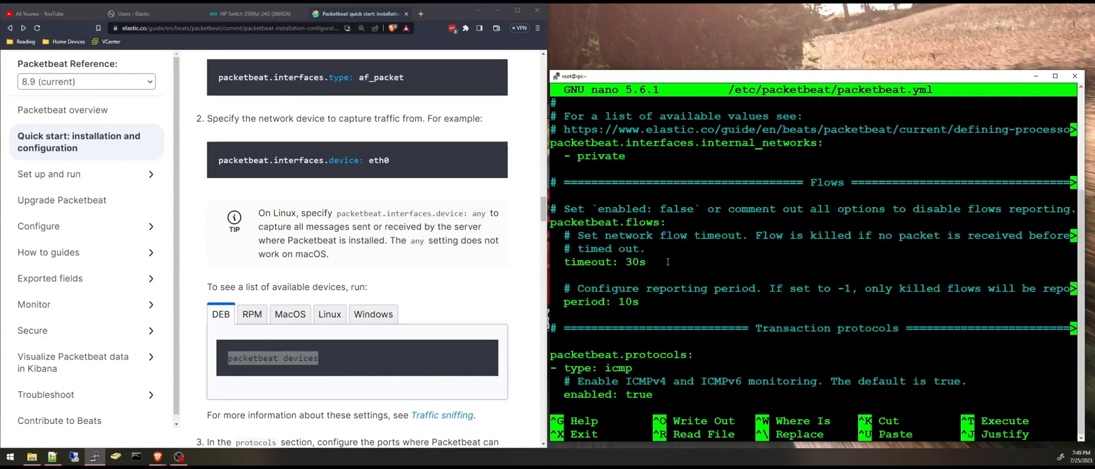
pyautogui.scroll(-3)
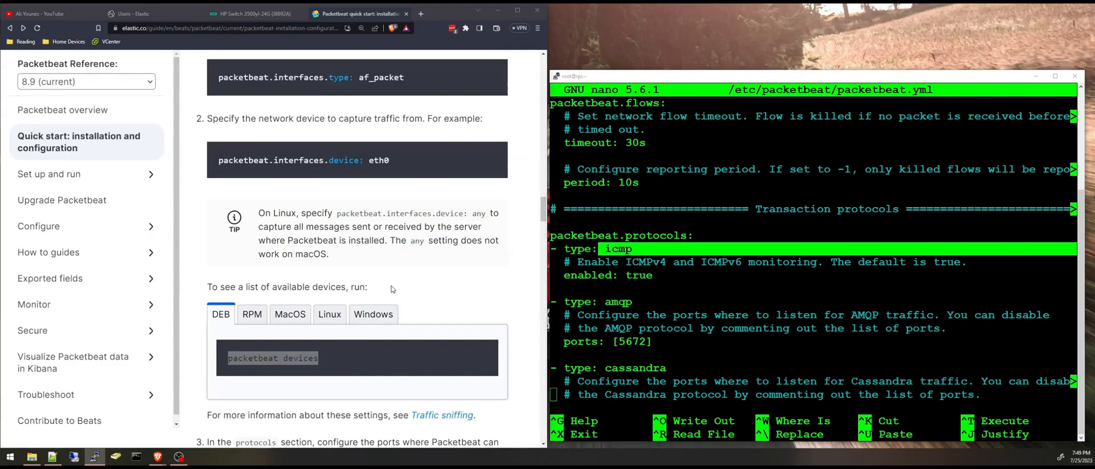
pyautogui.scroll(-3)
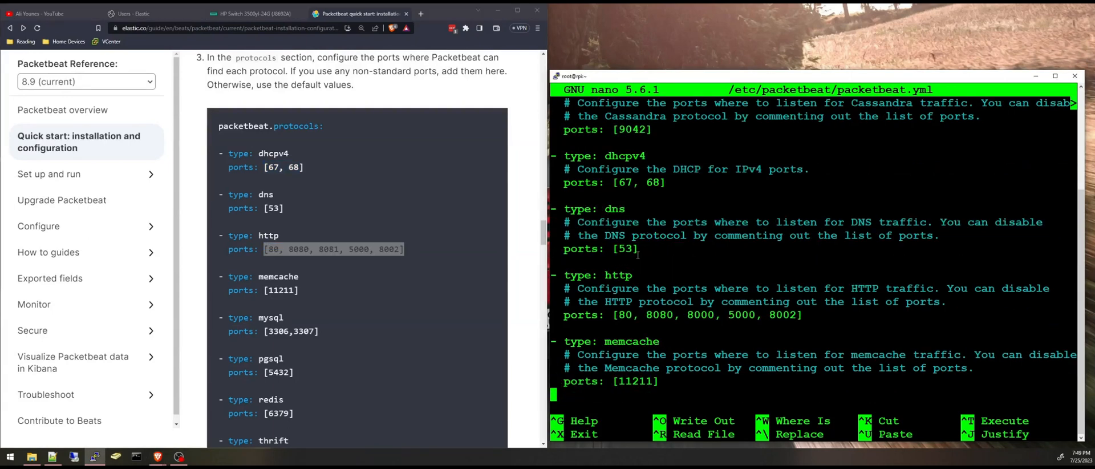
pyautogui.scroll(-3)
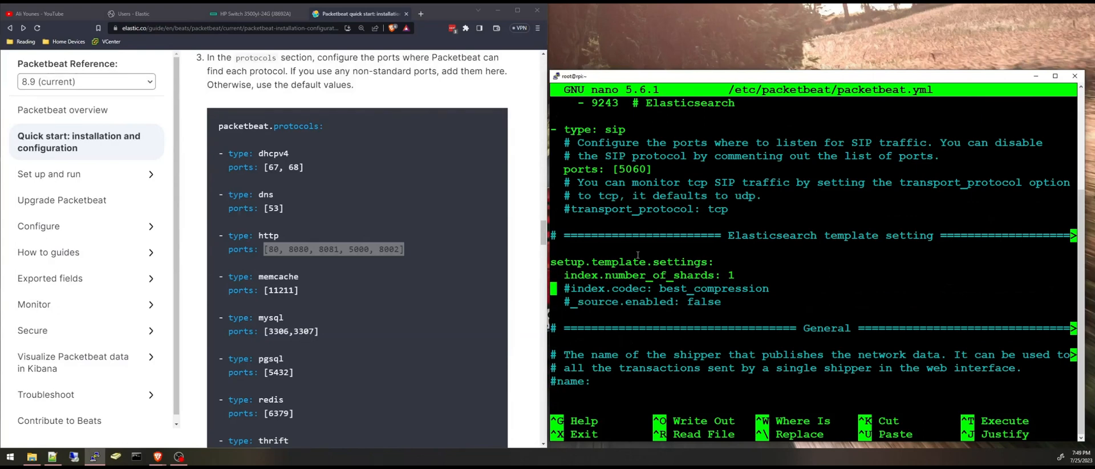
pyautogui.scroll(-3)
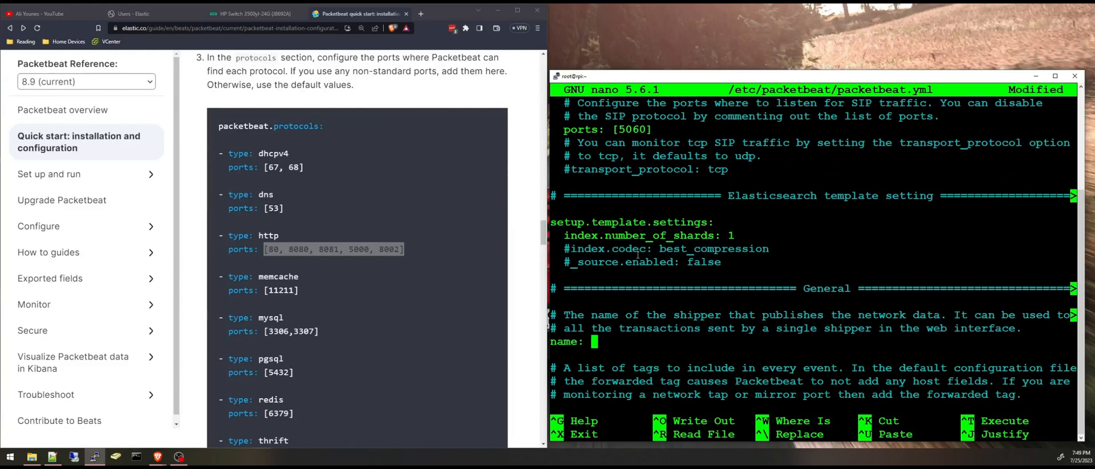
# - Set the General name: setting to rpi4-packetbeat
pyautogui.write('rpi')
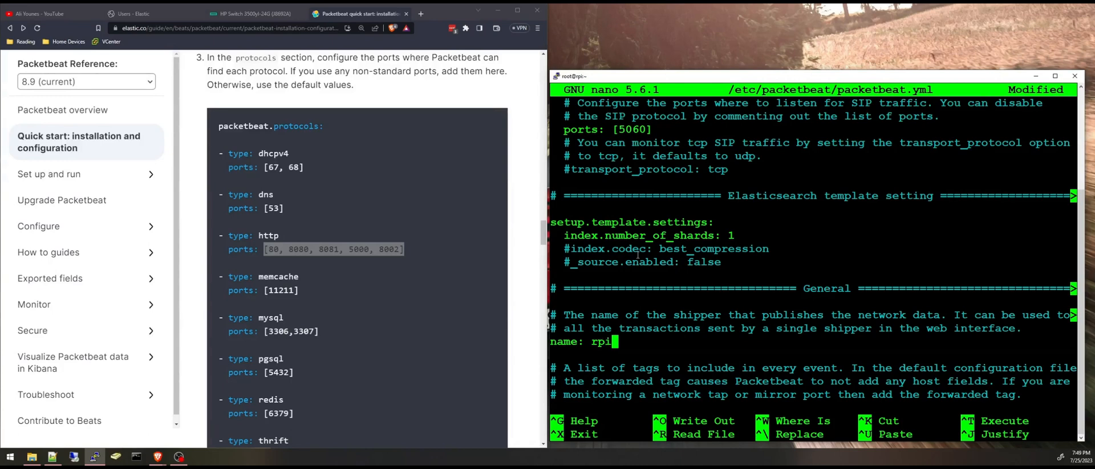
pyautogui.write('4-pack')
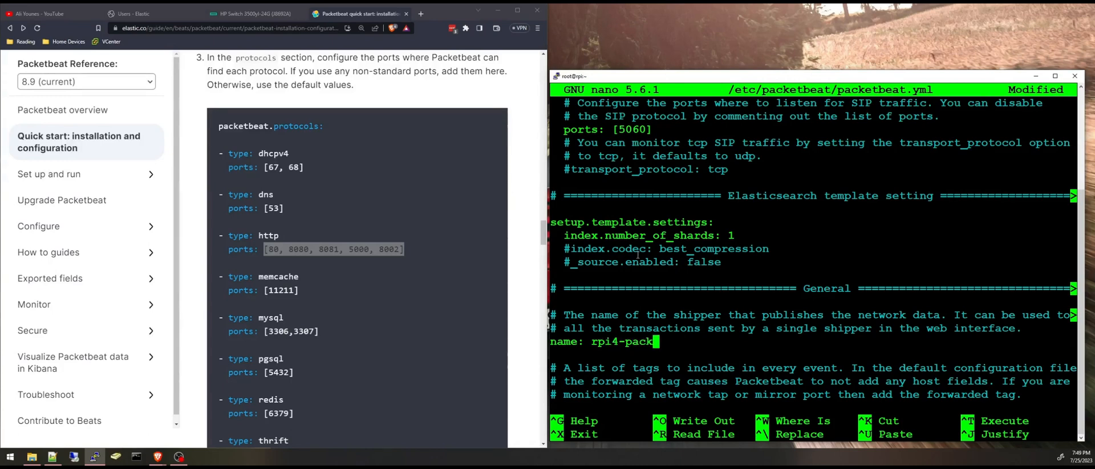
pyautogui.write('etbeat')
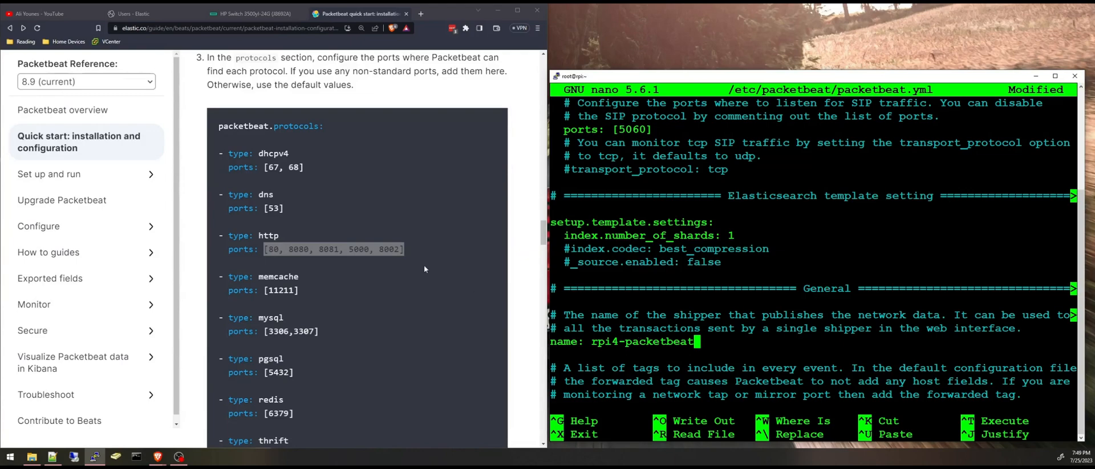
pyautogui.scroll(-3)
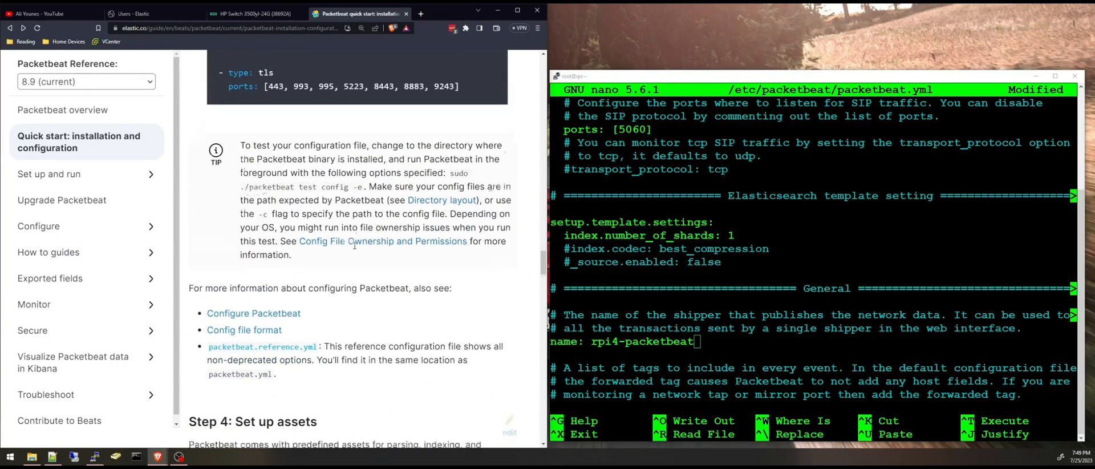
pyautogui.scroll(-3)
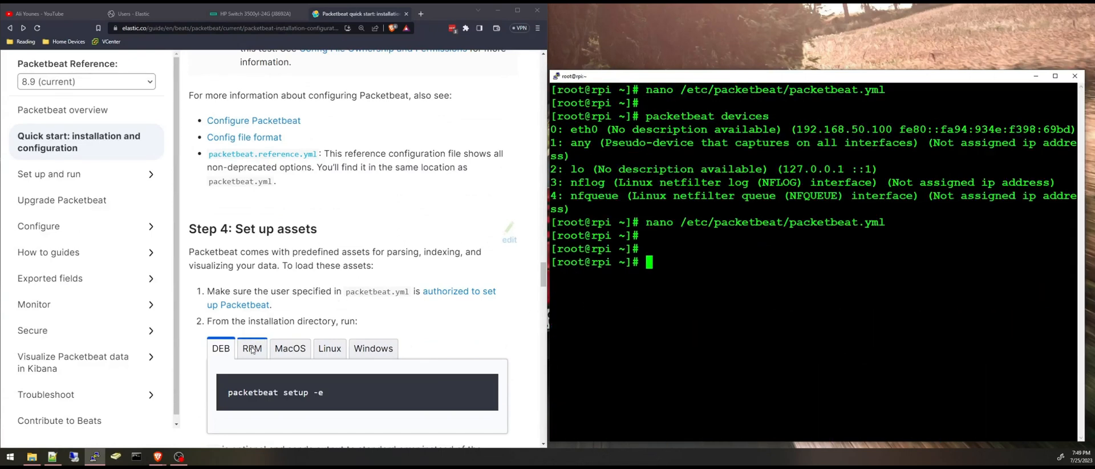
# - Run 'packetbeat setup -e' to load the index template and sample dashboards, then clear the screen
pyautogui.scroll(-3)
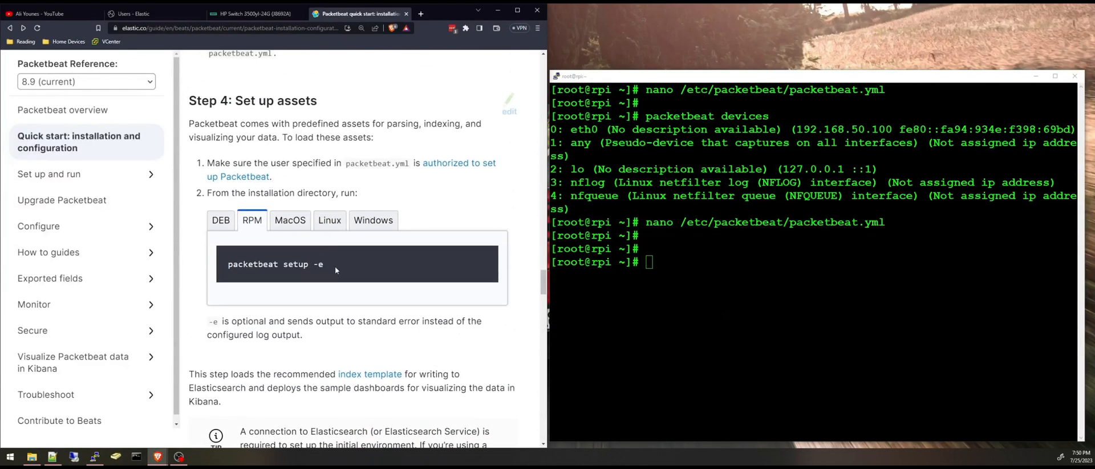
pyautogui.doubleClick(297, 263)
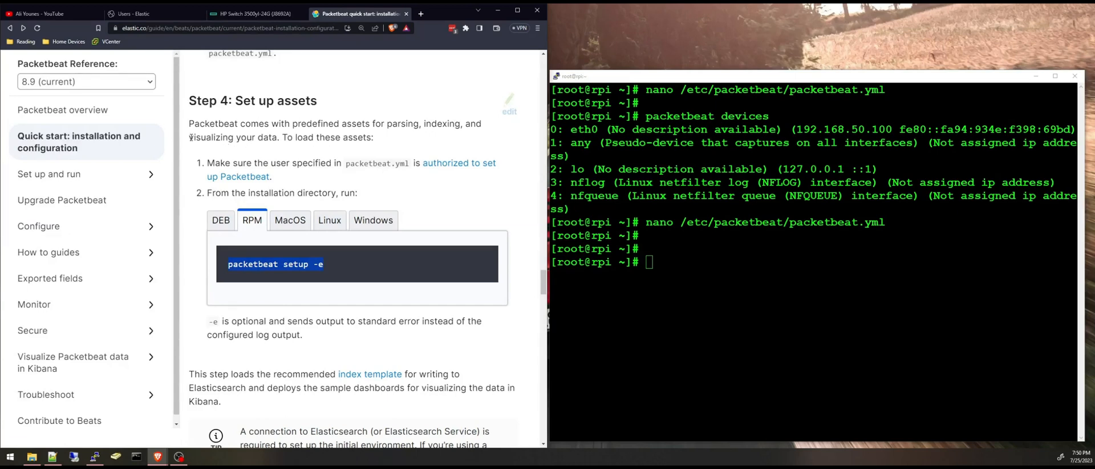
pyautogui.write('packetbeat setup -e')
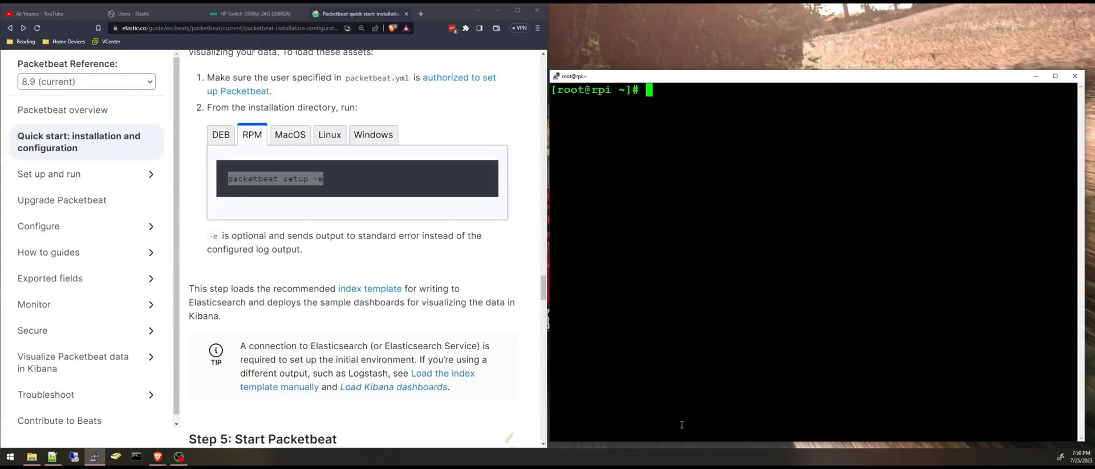
pyautogui.scroll(-3)
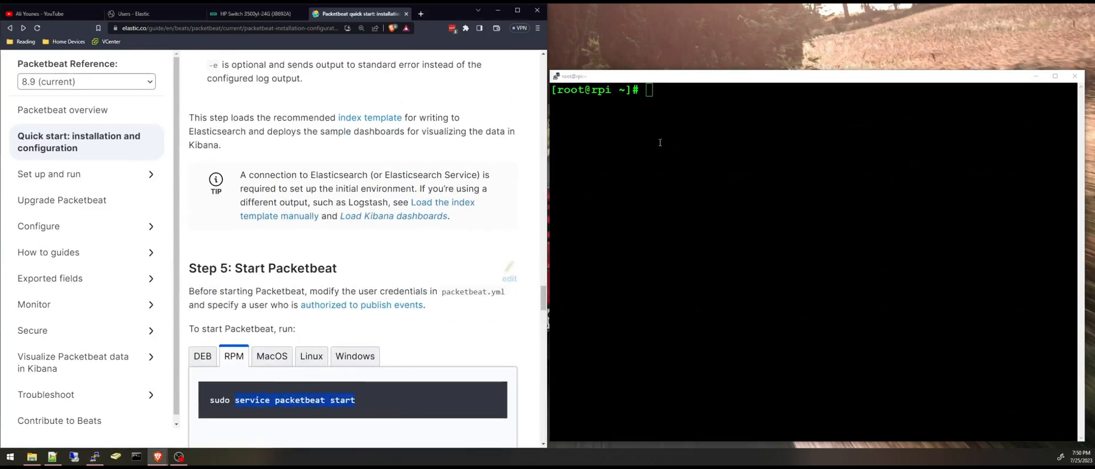
# - Run 'service packetbeat start' so systemctl reports OK
pyautogui.write('service packetbeat start')
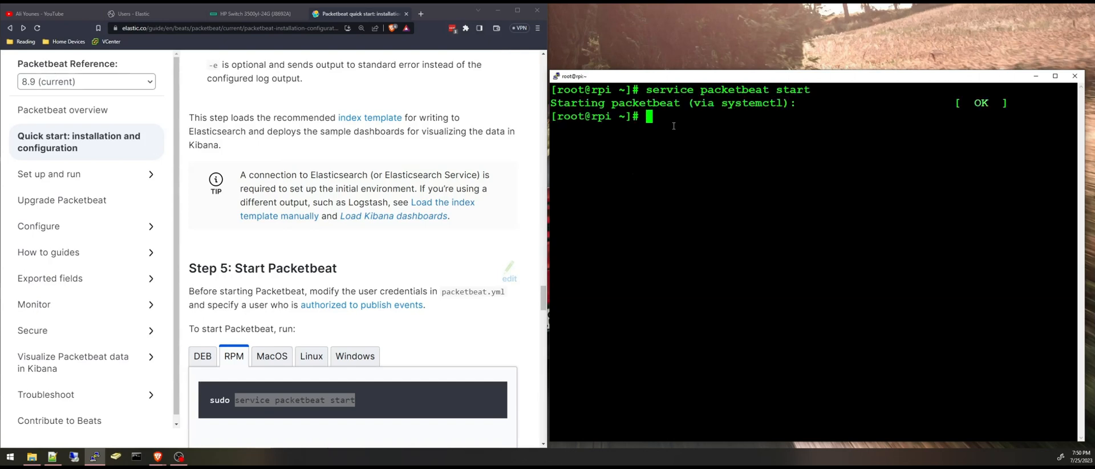
pyautogui.moveTo(692, 119)
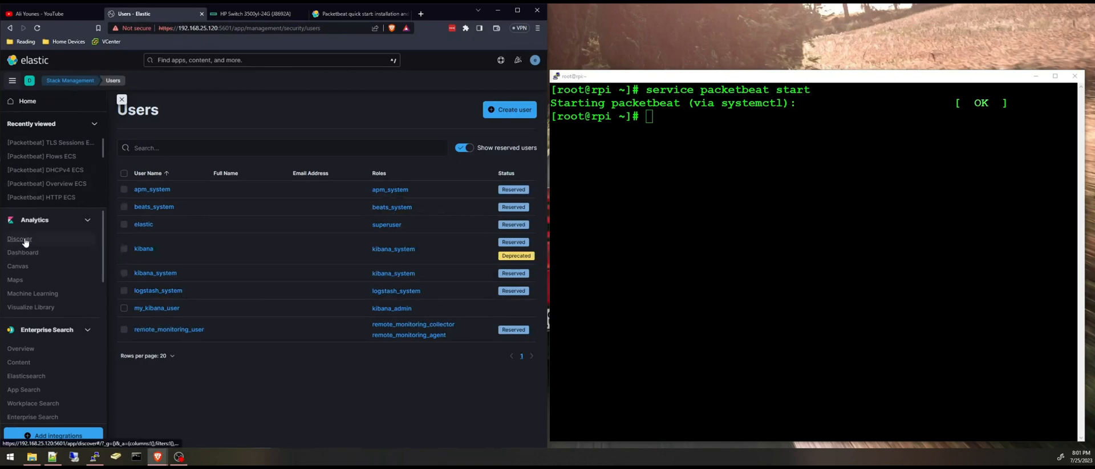
# - In Discover on the packetbeat-* data view, expand a document to confirm its fields come from rpi4-packetbeat
pyautogui.click(19, 238)
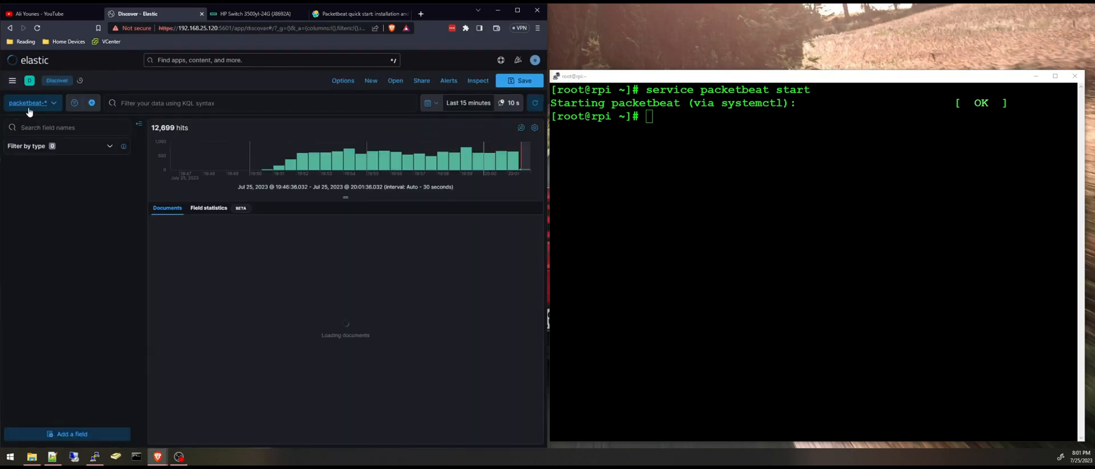
pyautogui.click(27, 103)
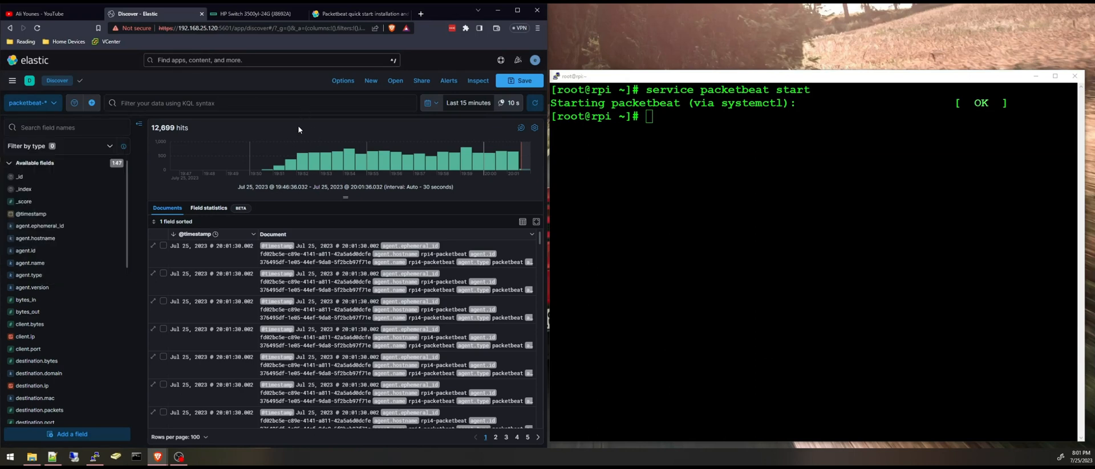
pyautogui.moveTo(404, 163)
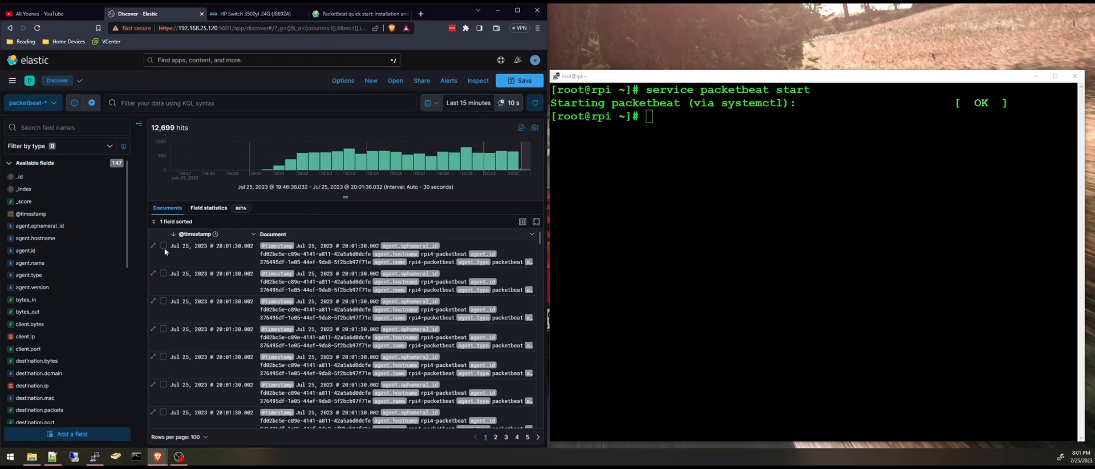
pyautogui.click(153, 245)
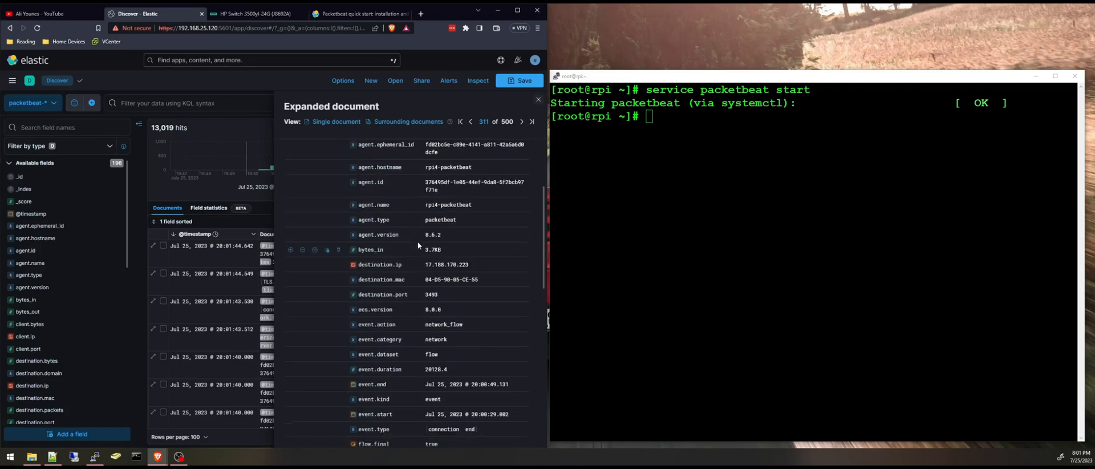
pyautogui.scroll(-3)
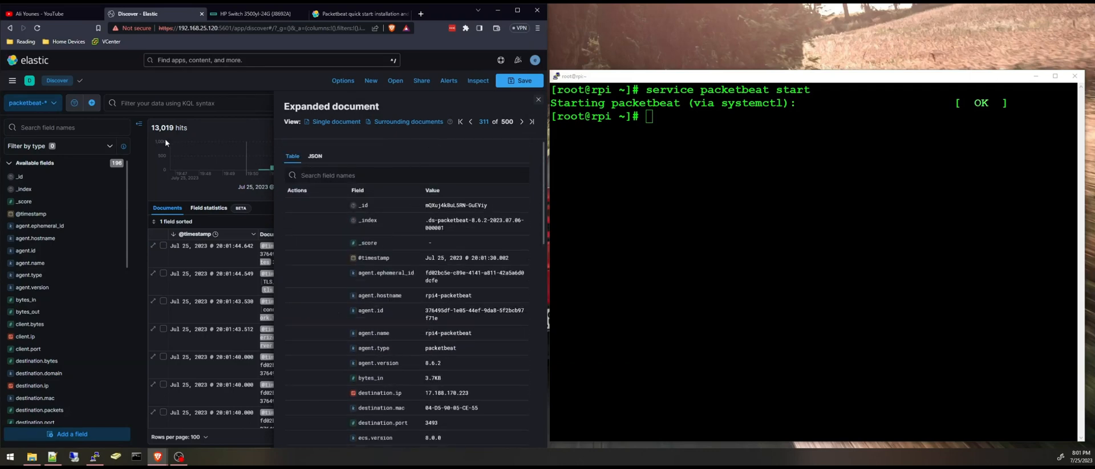
pyautogui.click(11, 80)
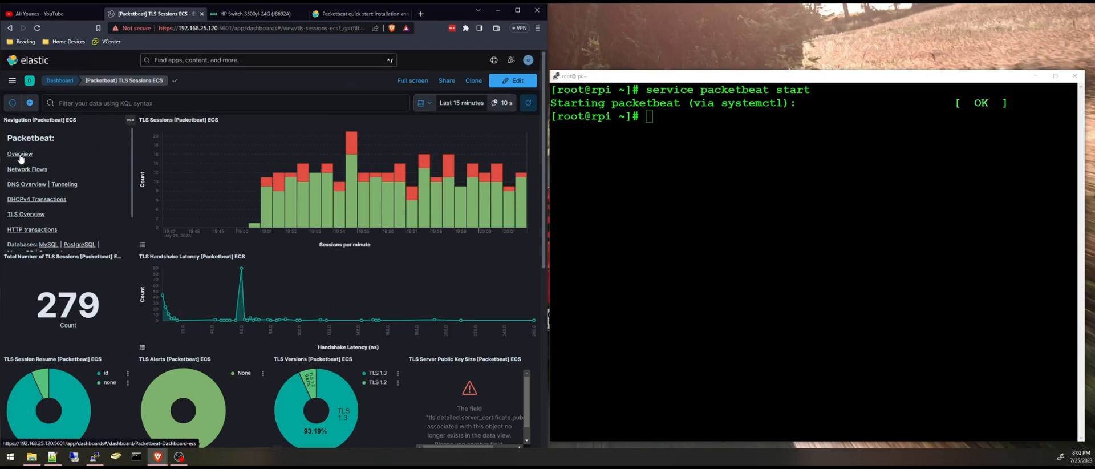
# - Browse the prebuilt Packetbeat Overview dashboard and scroll through its visualizations
pyautogui.click(19, 154)
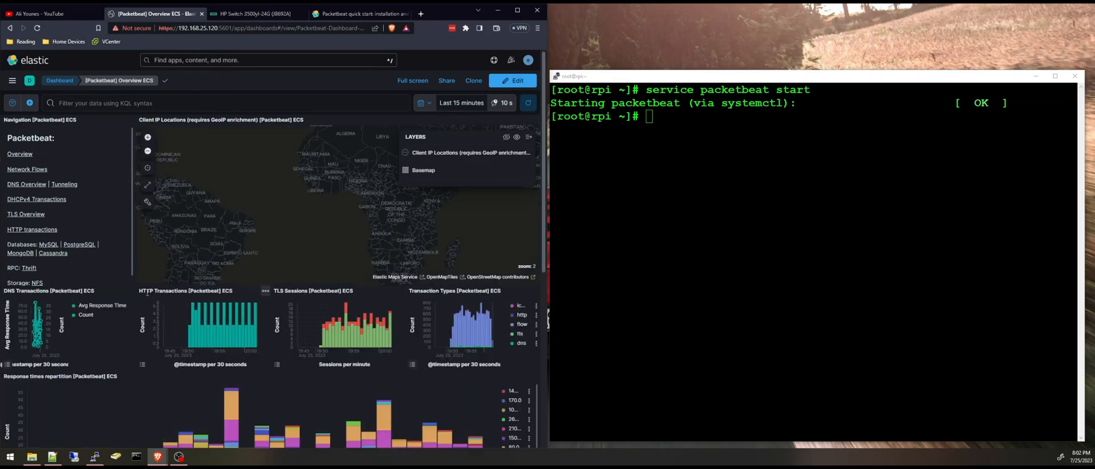
pyautogui.scroll(-3)
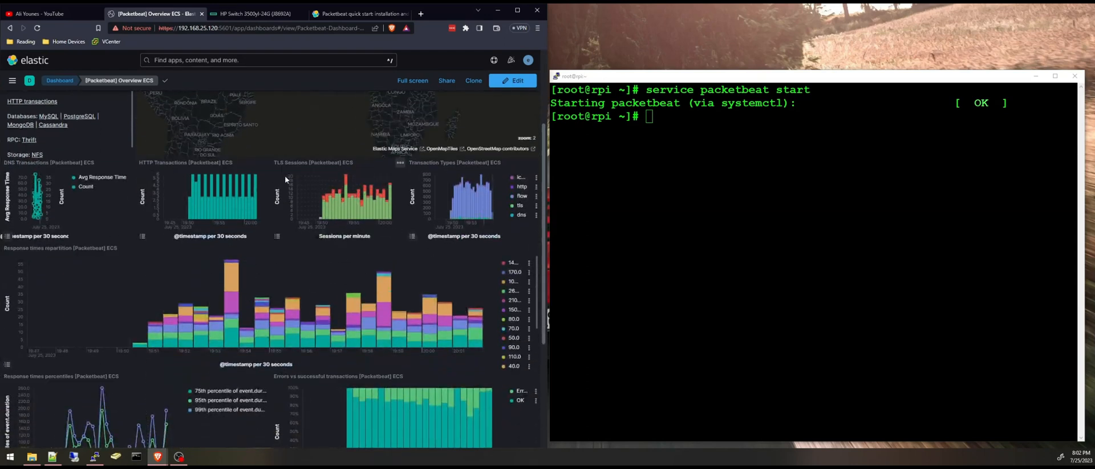
pyautogui.scroll(-3)
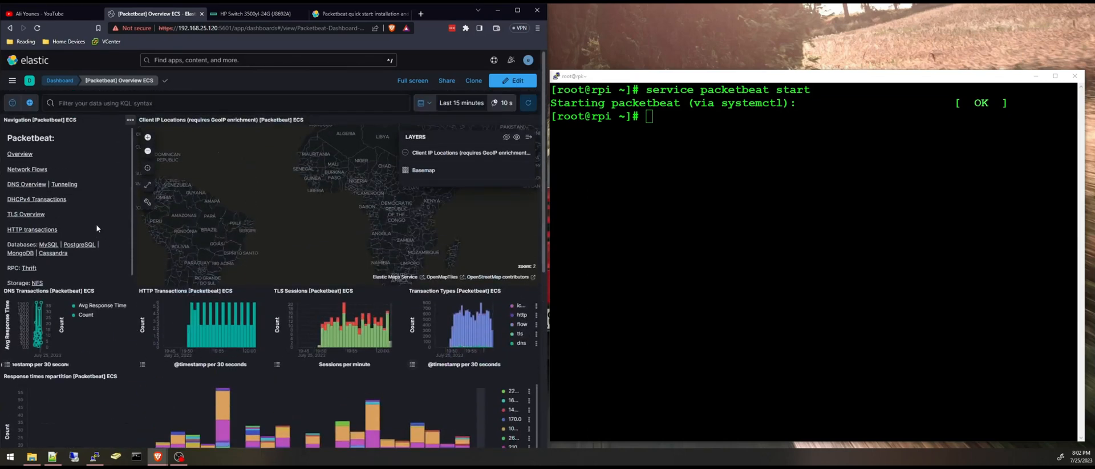
# - Tour the Network Flows and HTTP transactions dashboards, then head to the DNS Overview dashboard
pyautogui.click(26, 168)
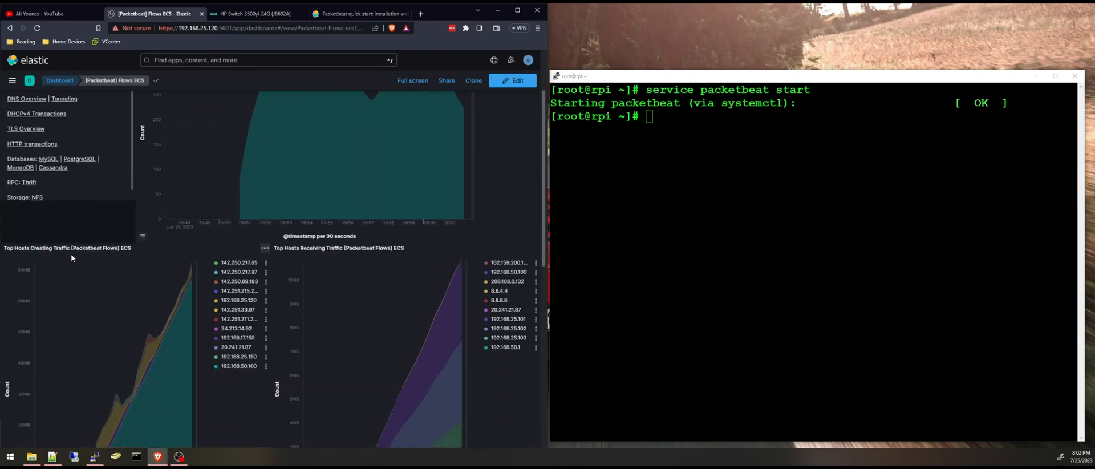
pyautogui.scroll(-3)
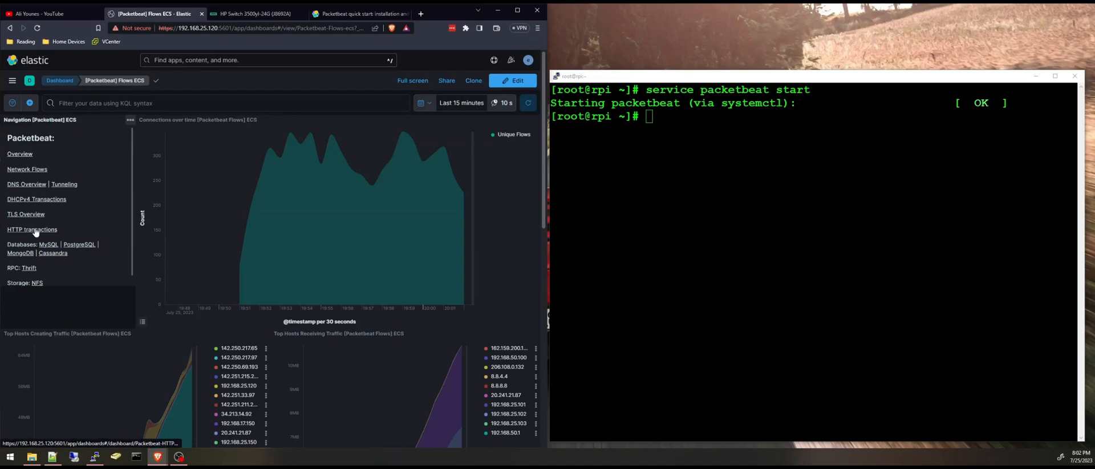
pyautogui.click(32, 230)
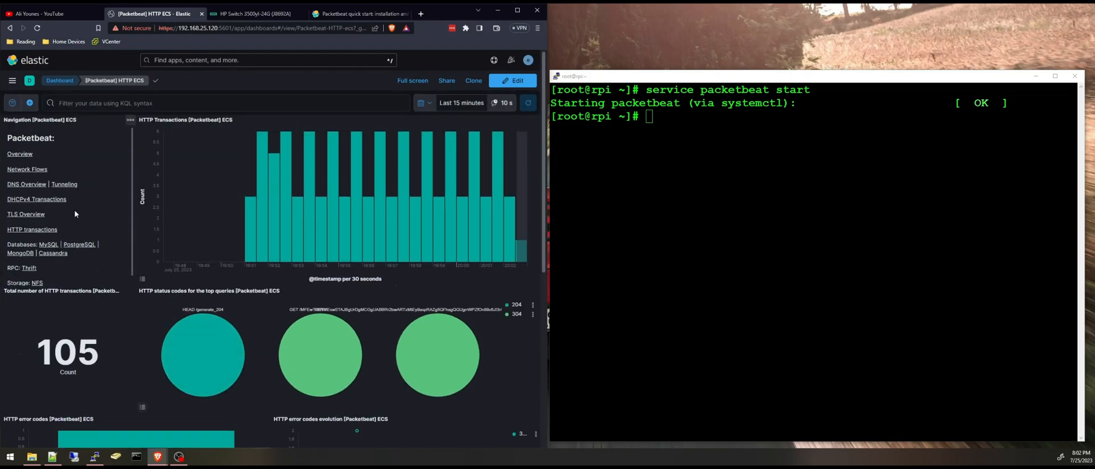
pyautogui.moveTo(113, 175)
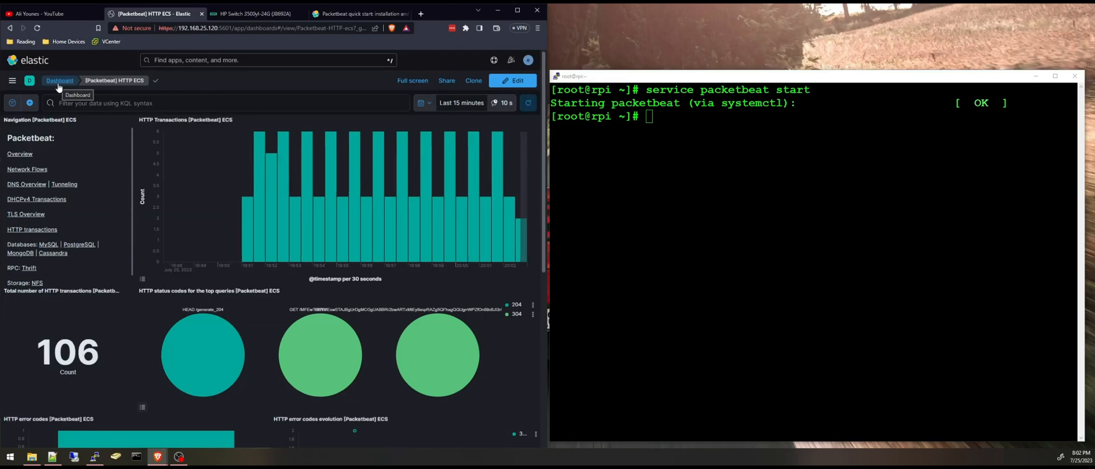
pyautogui.click(26, 183)
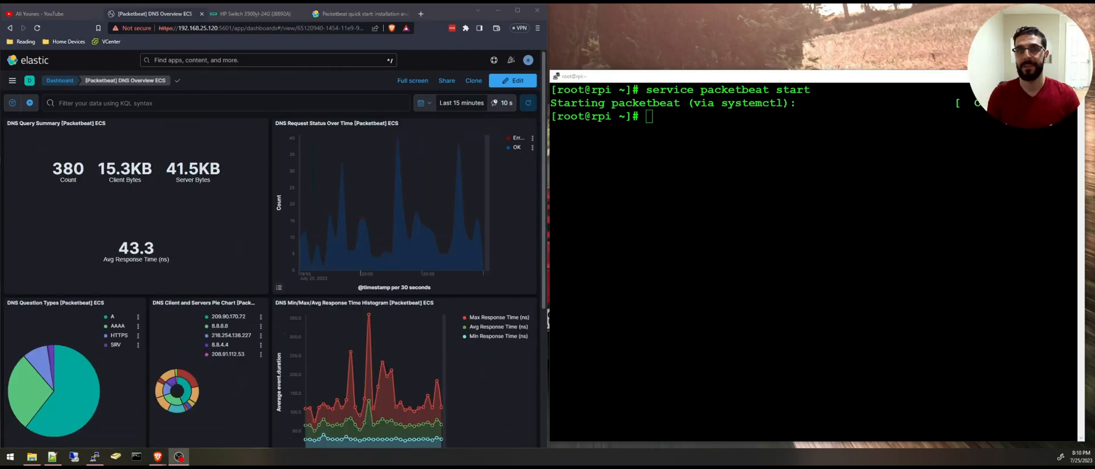